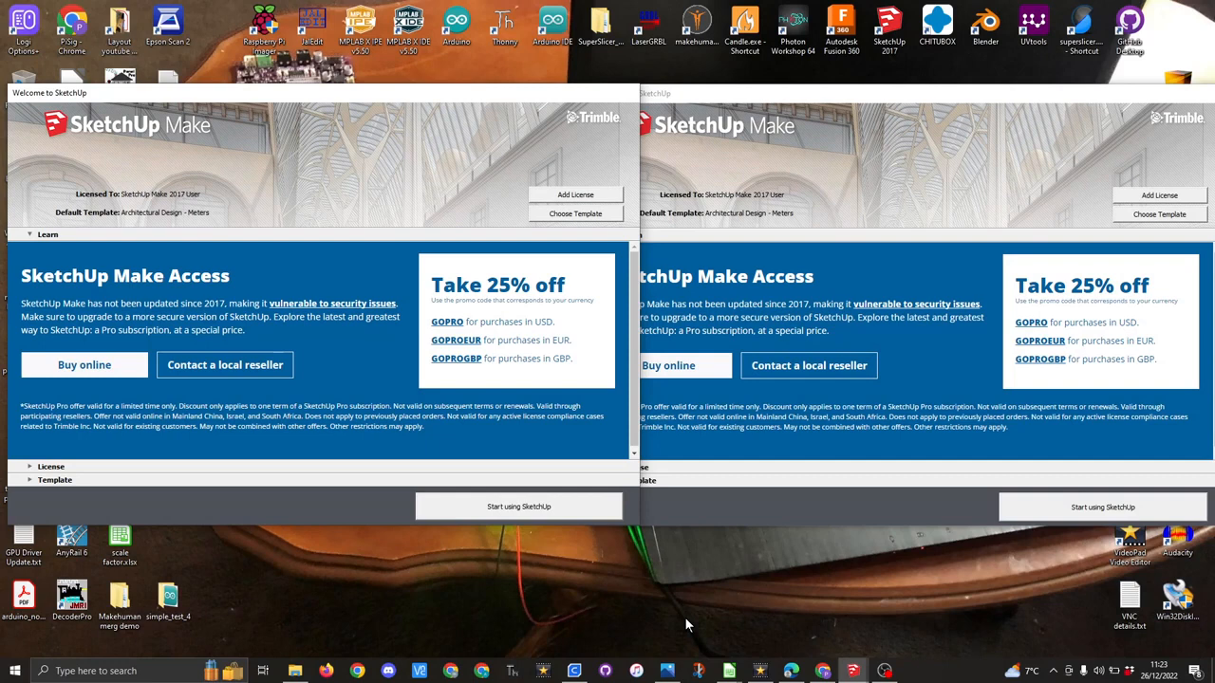
pyautogui.moveTo(383, 568)
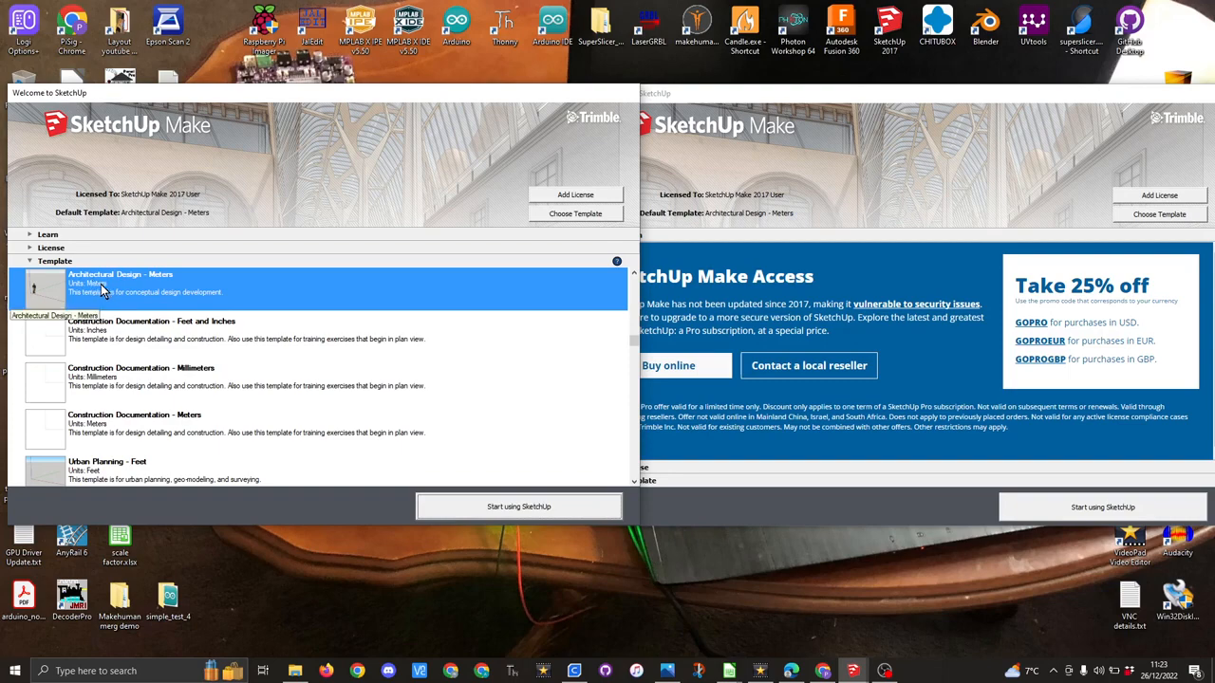
# - Begin a new model from the 3D Printing - Millimeters template on the Welcome window
pyautogui.scroll(-3)
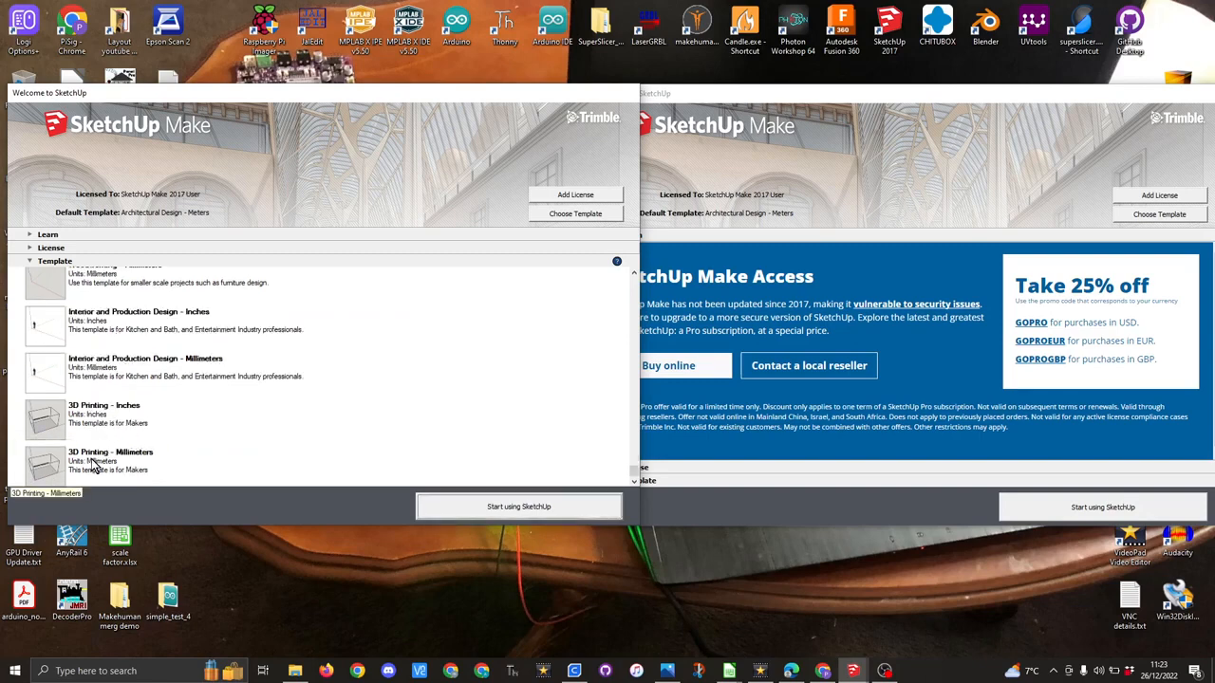
pyautogui.click(110, 462)
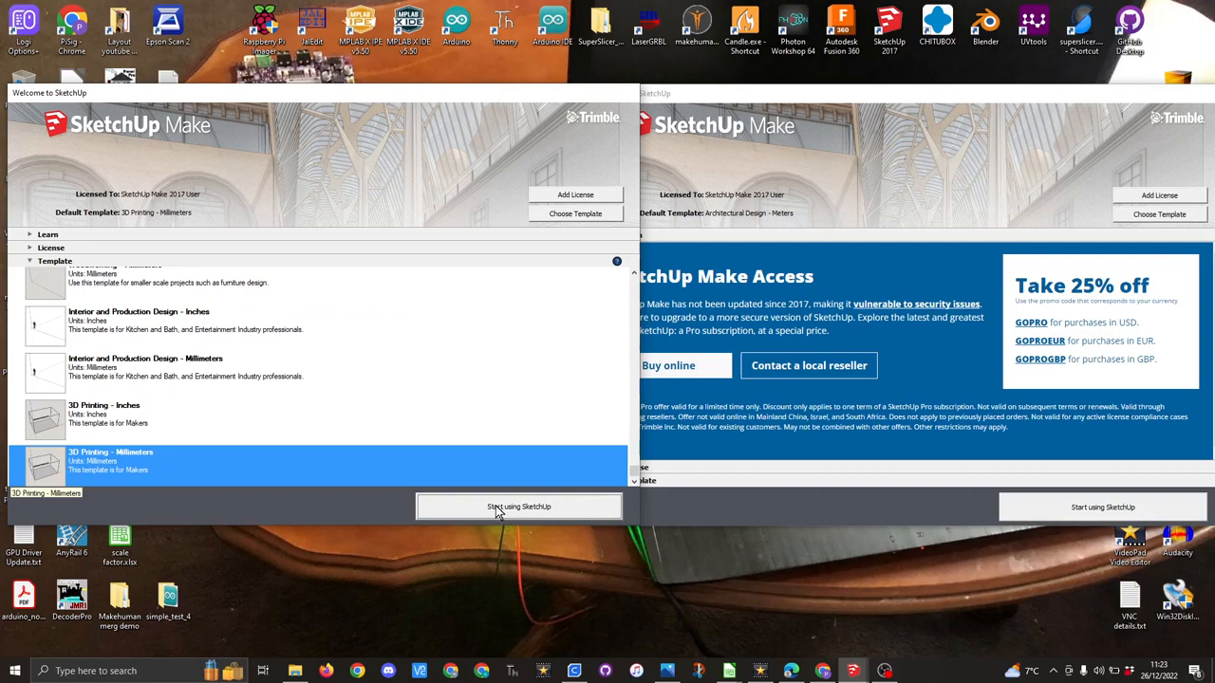
pyautogui.click(518, 505)
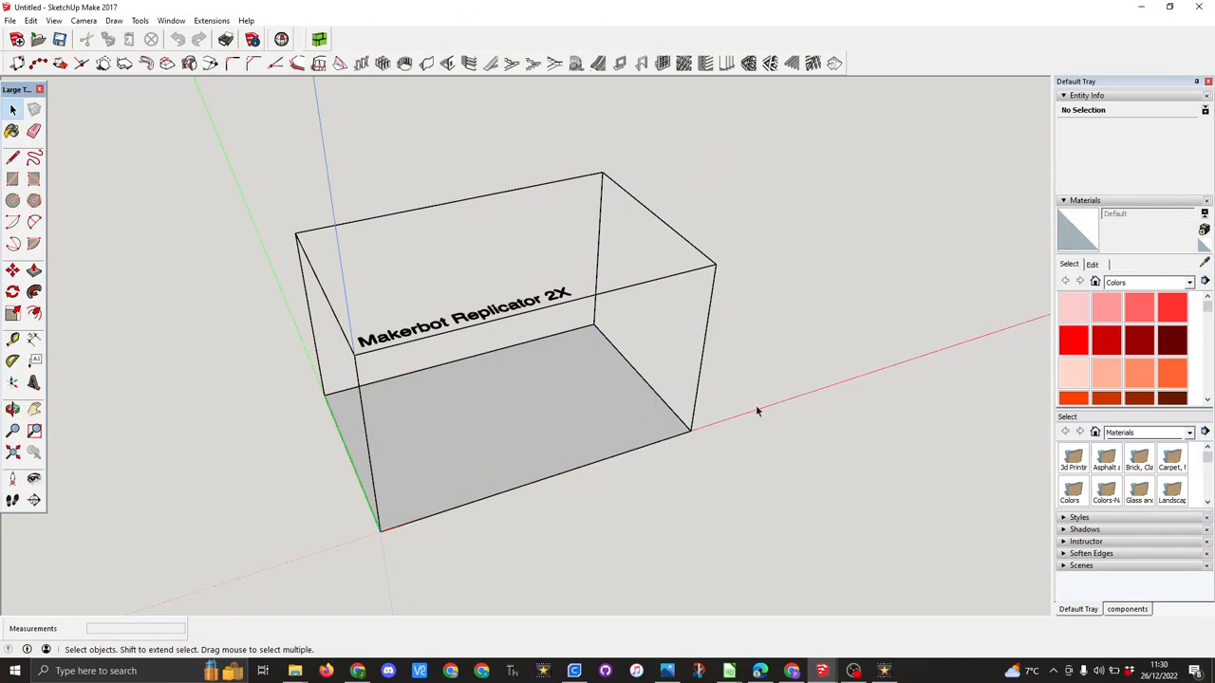
pyautogui.moveTo(824, 456)
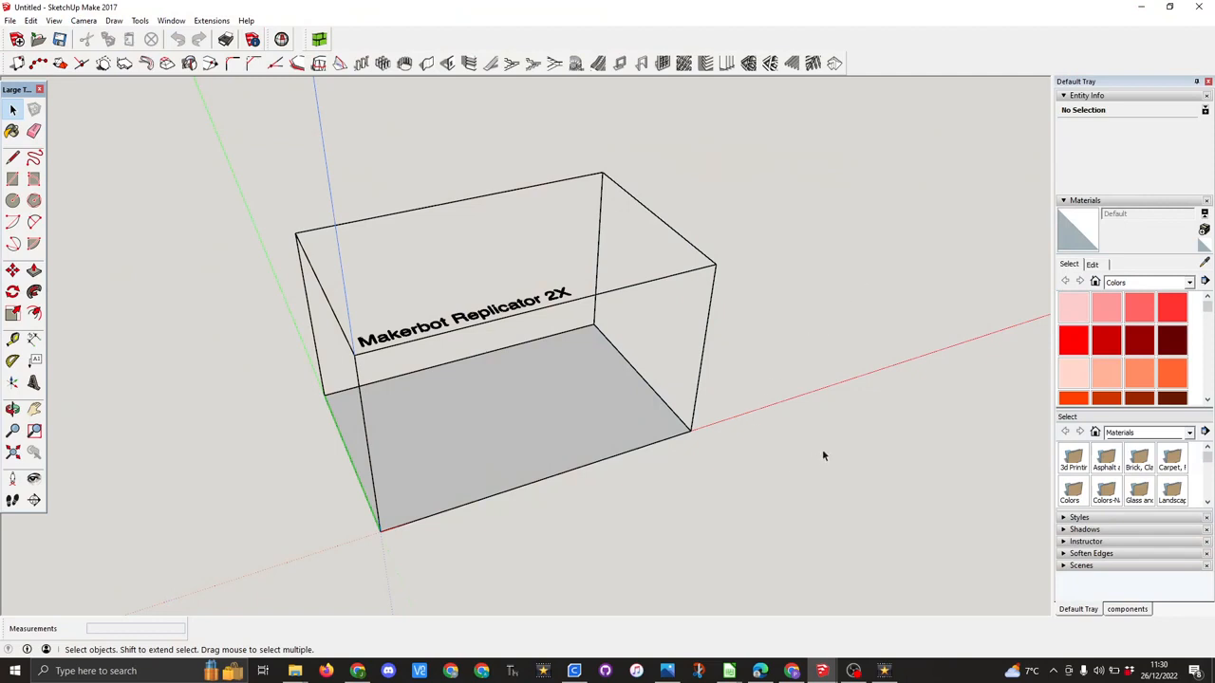
pyautogui.moveTo(289, 384)
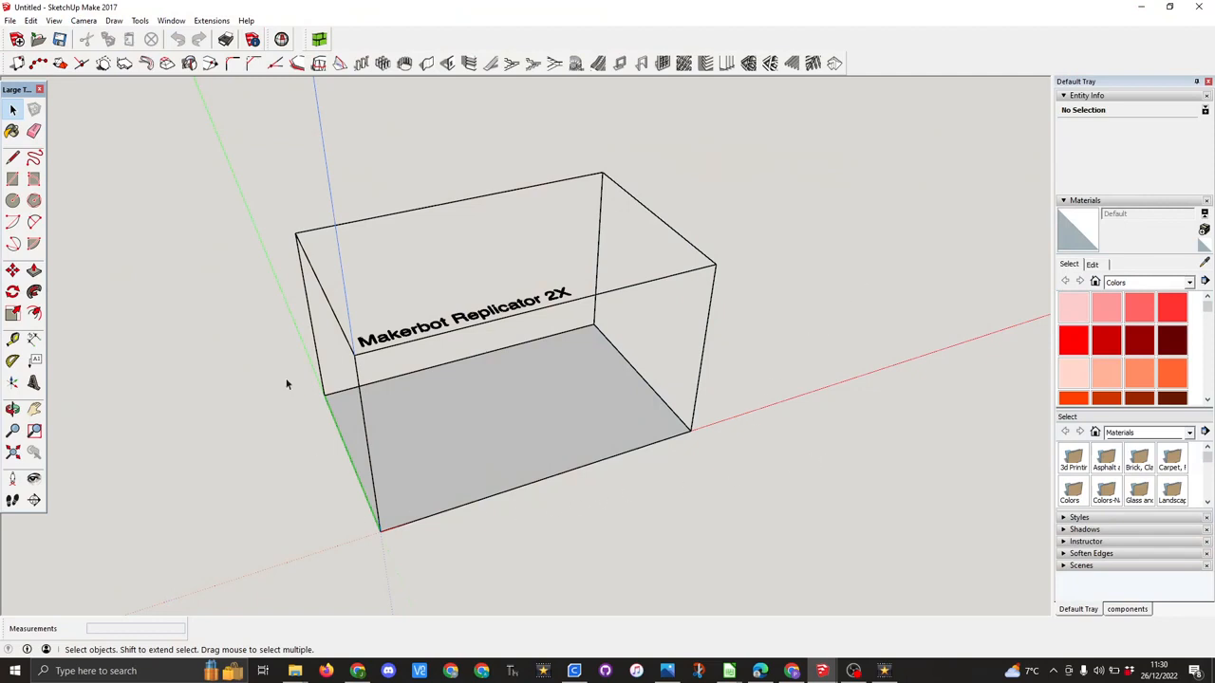
pyautogui.moveTo(816, 510)
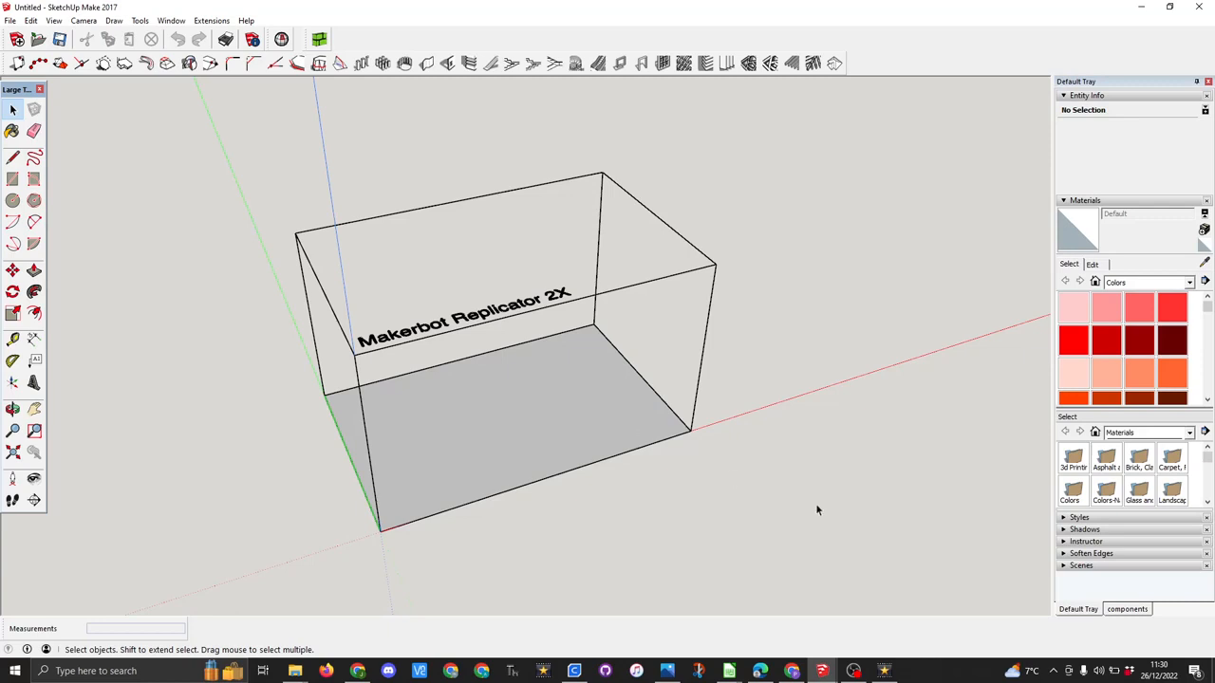
pyautogui.moveTo(811, 611)
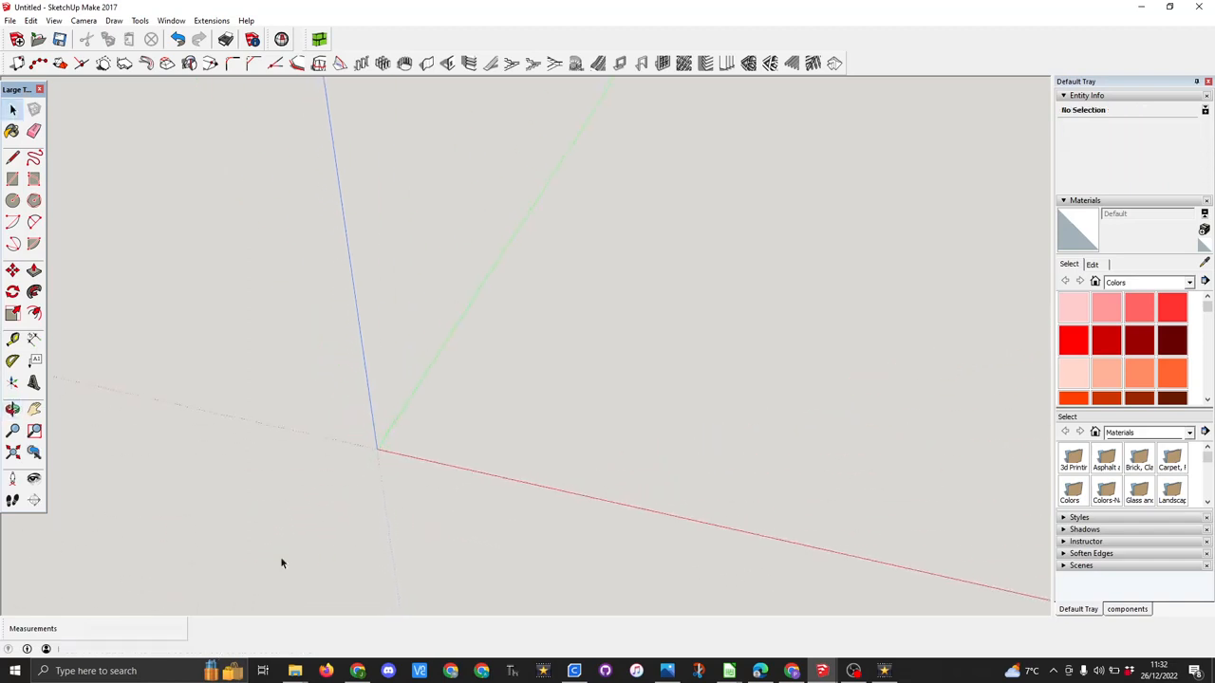
pyautogui.moveTo(118, 435)
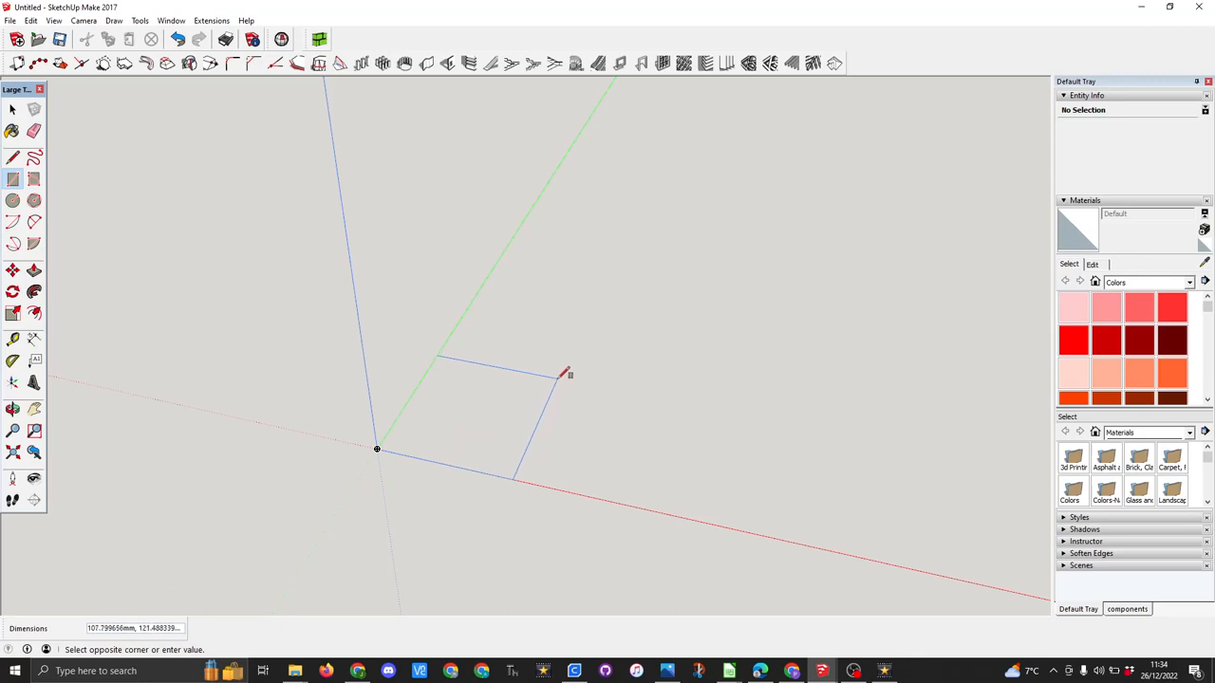
# - Draw a 10,10 mm rectangle from the origin and zoom in on it
pyautogui.click(567, 372)
pyautogui.write('10,1')
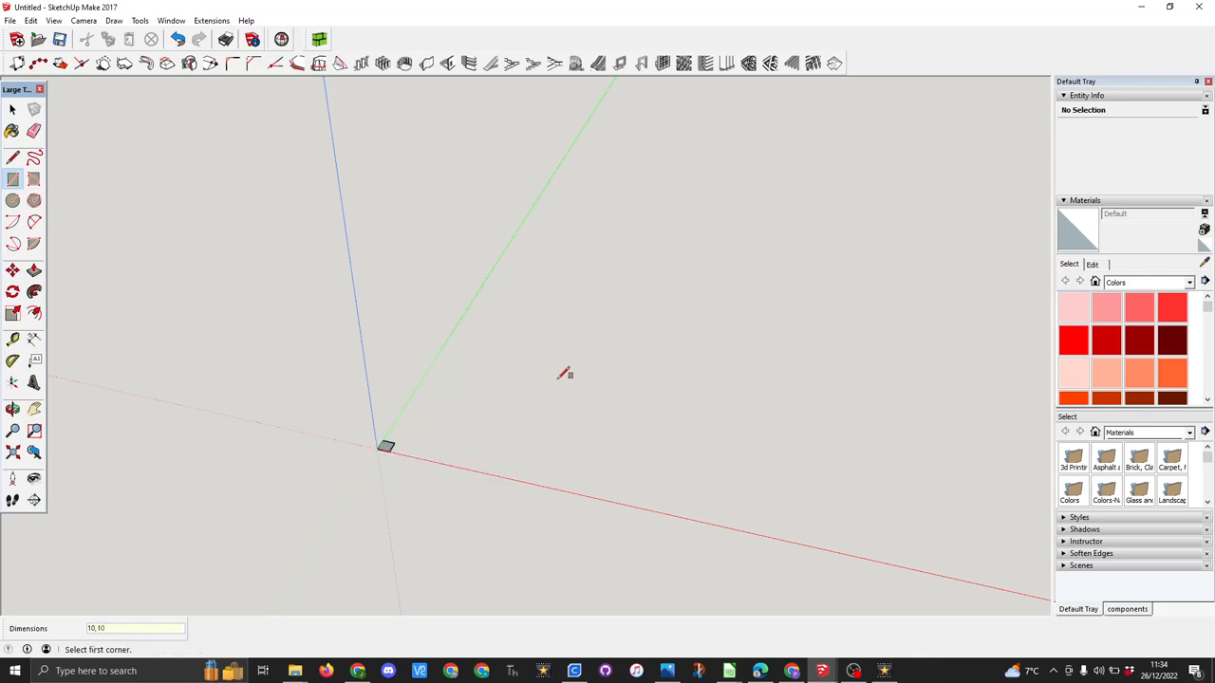
pyautogui.click(34, 361)
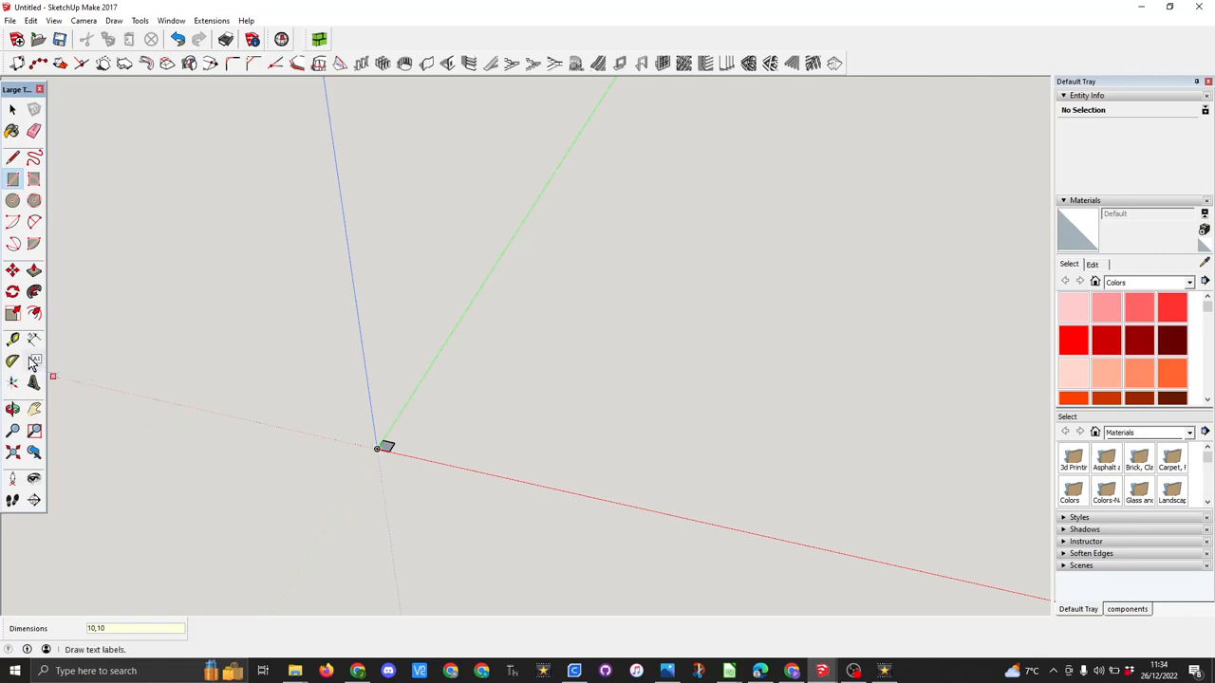
pyautogui.moveTo(13, 452)
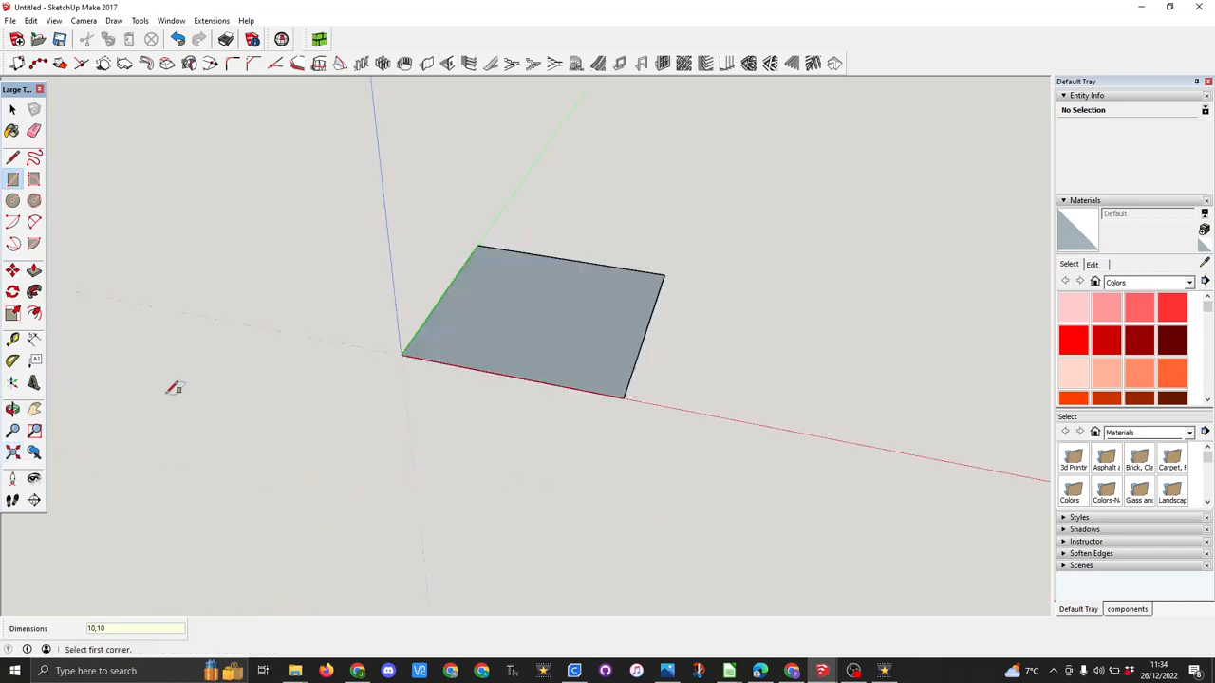
pyautogui.moveTo(34, 358)
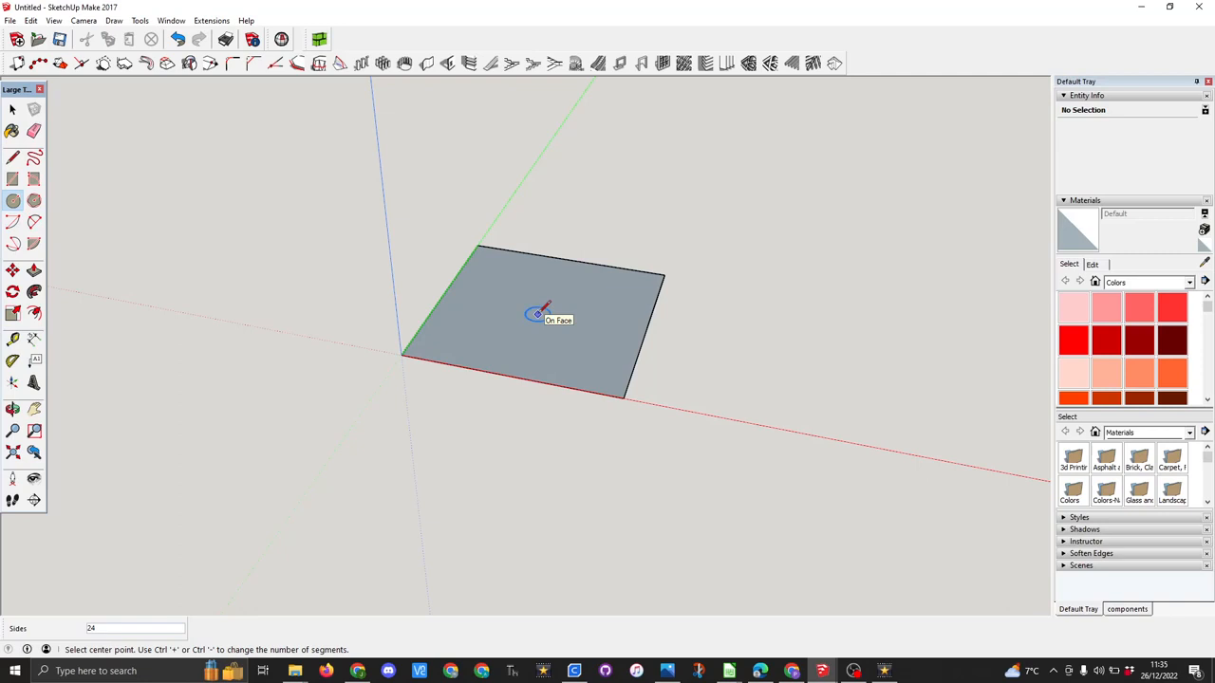
# - Draw a circle of radius 1.5 mm centred in the square, then return to Select
pyautogui.click(535, 316)
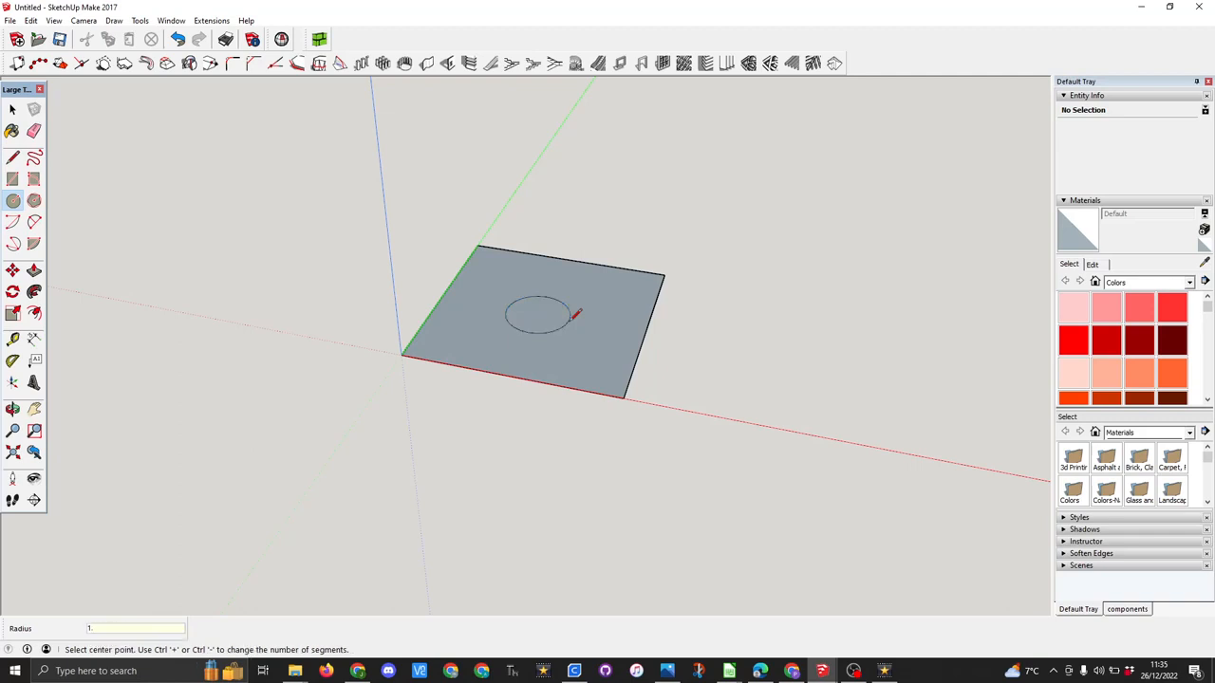
pyautogui.write('1.5')
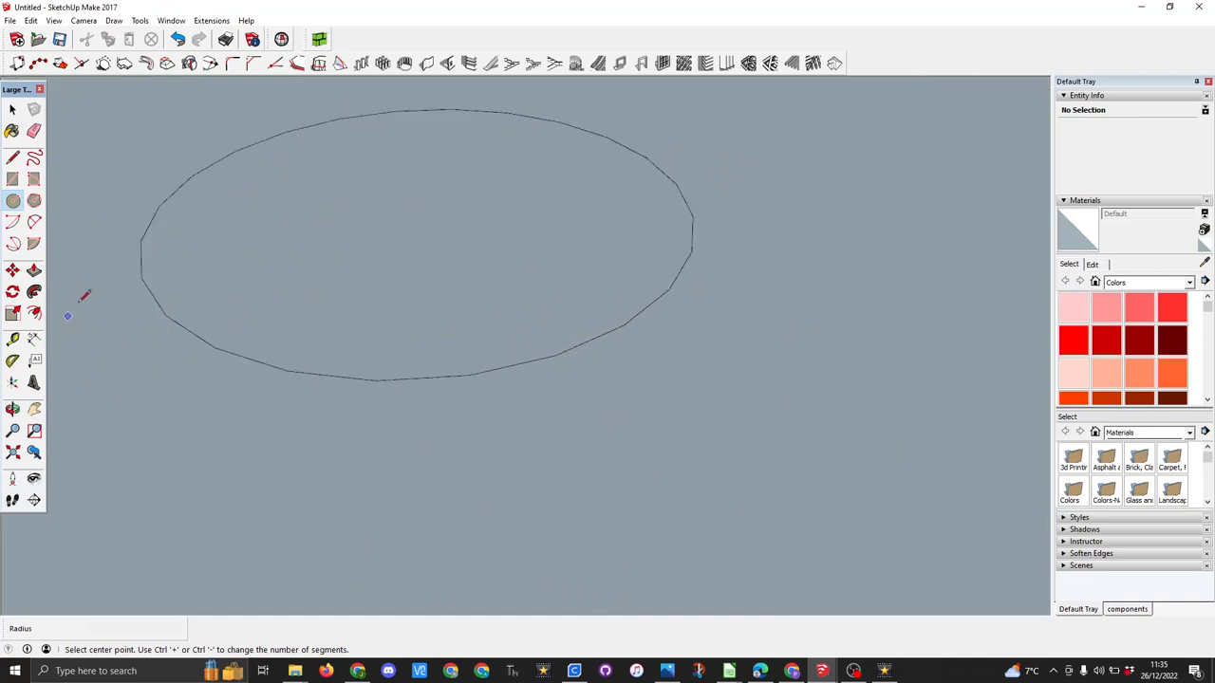
pyautogui.click(13, 108)
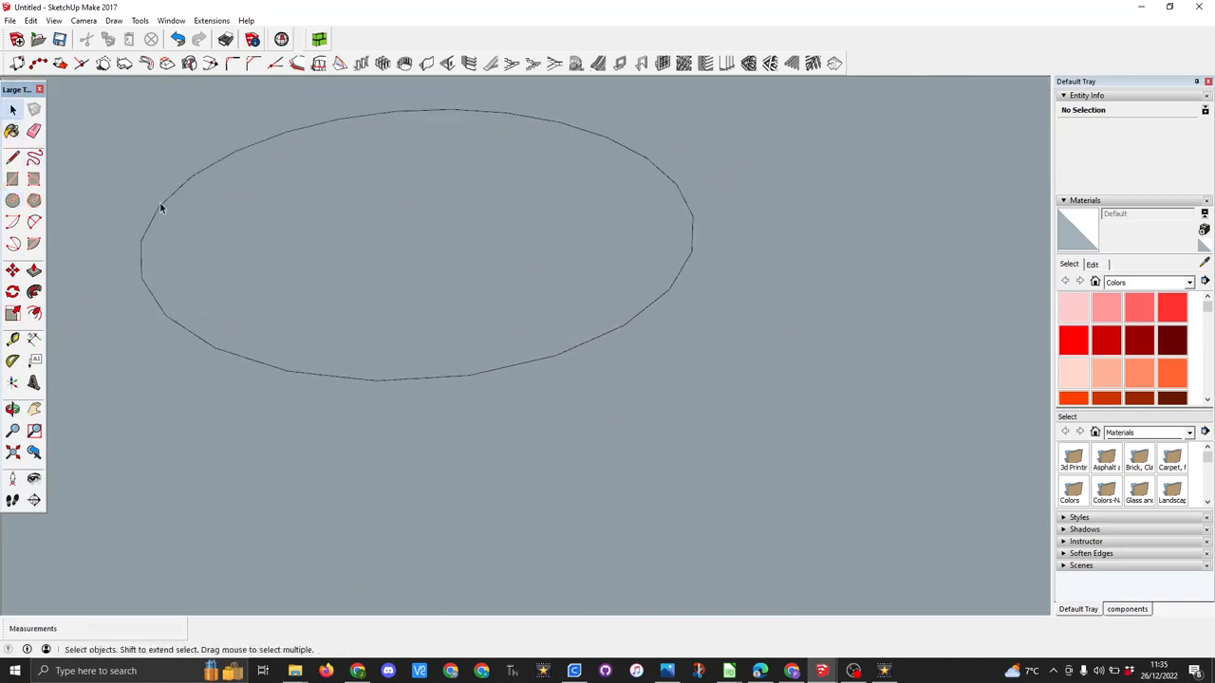
pyautogui.moveTo(694, 245)
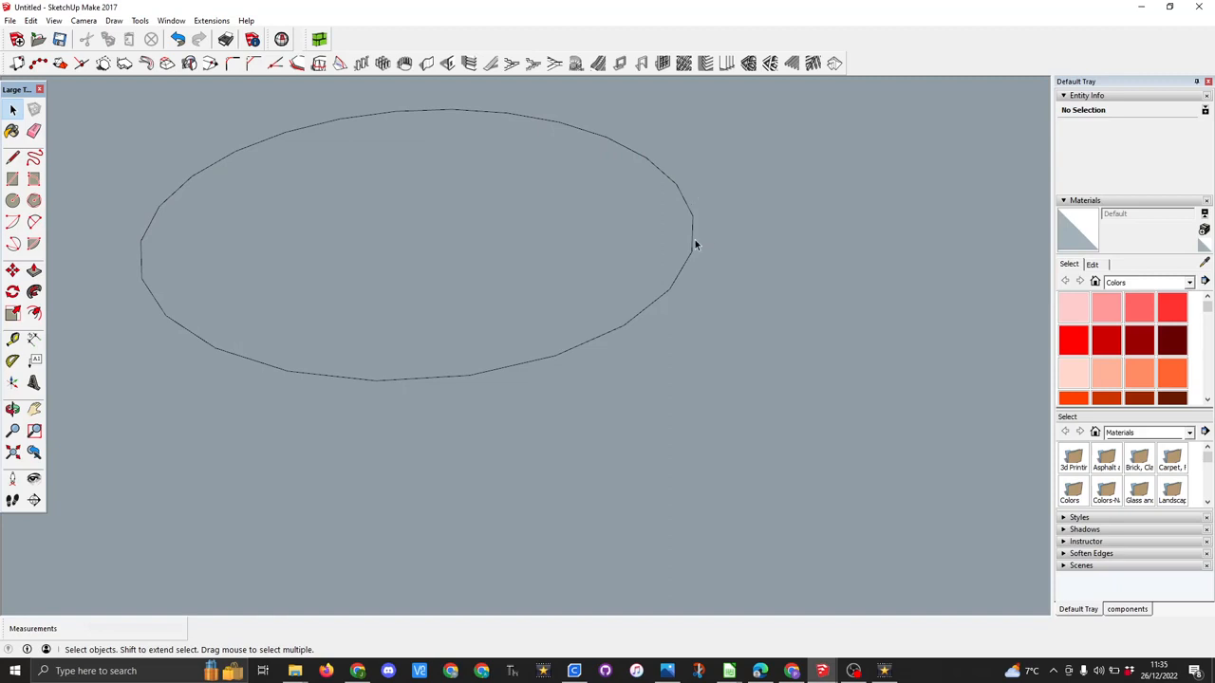
# - Select the circle and set its Segments to 50 in Entity Info, triggering a warning
pyautogui.click(693, 243)
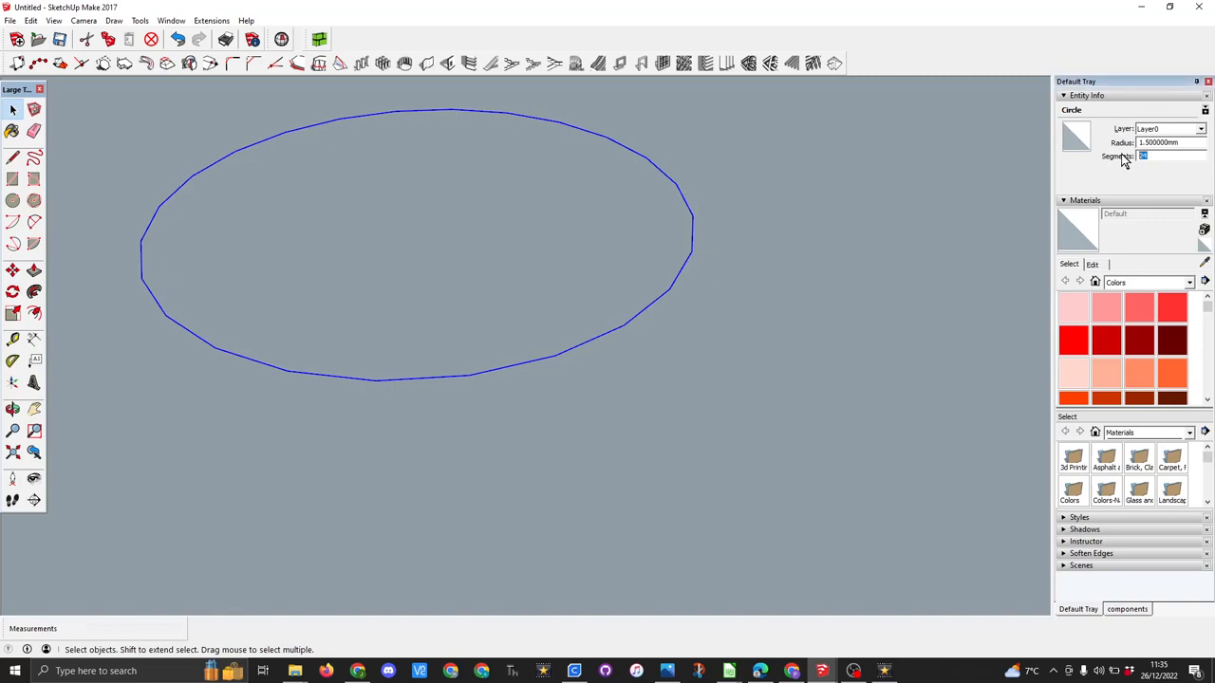
pyautogui.write('50')
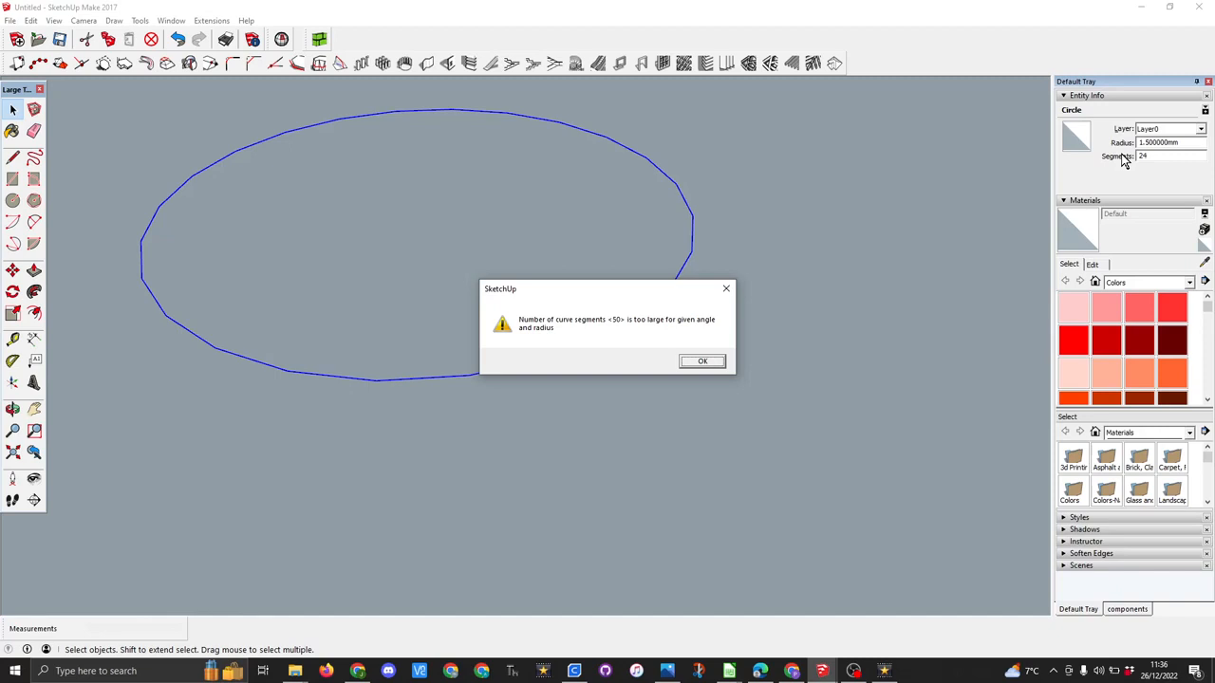
pyautogui.moveTo(729, 406)
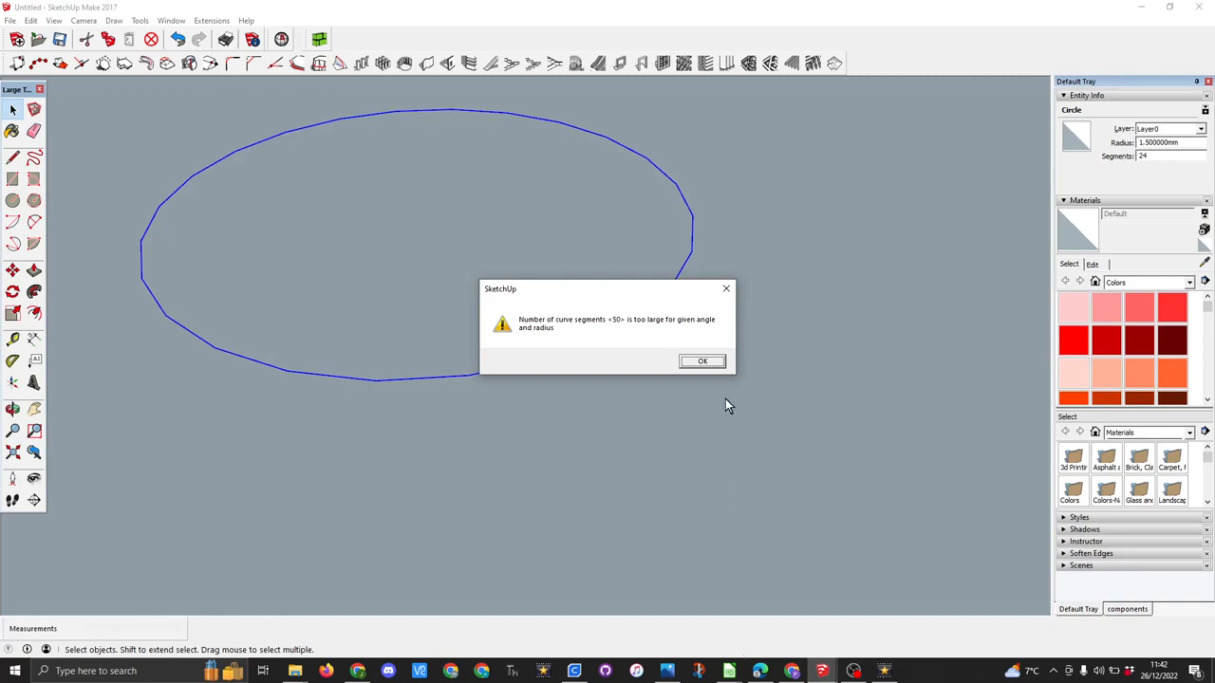
# - Dismiss the warning and export the holed plate as a millimetre ASCII STL
pyautogui.click(703, 361)
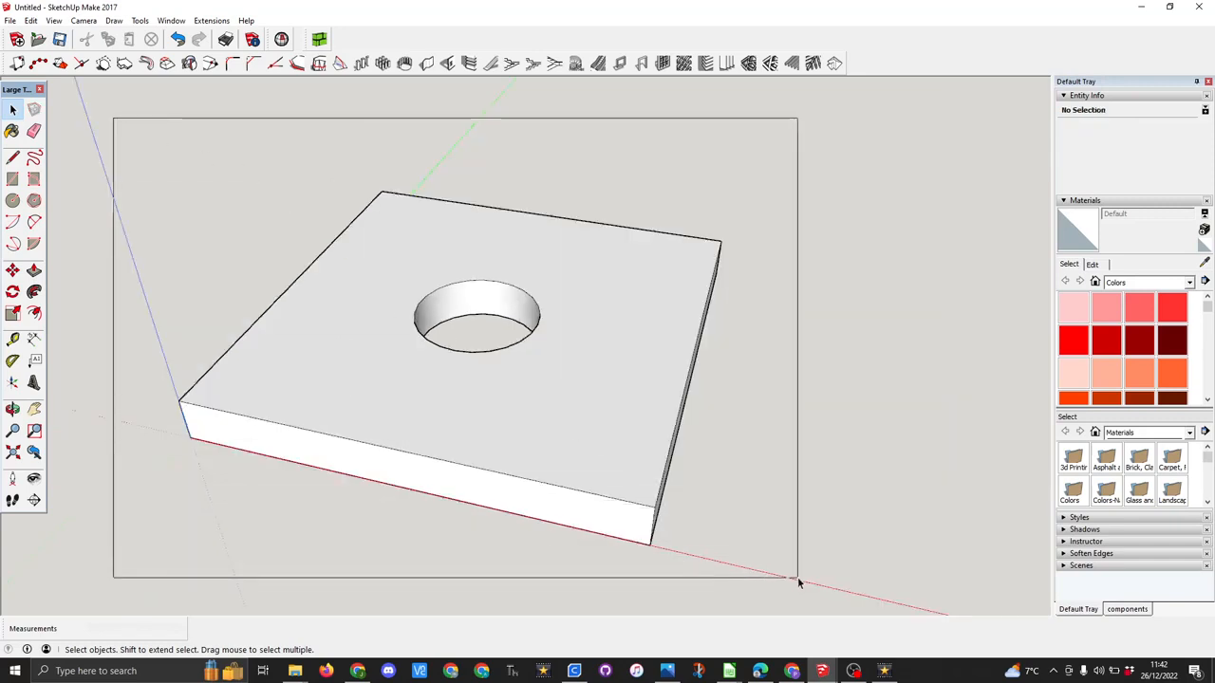
pyautogui.click(9, 19)
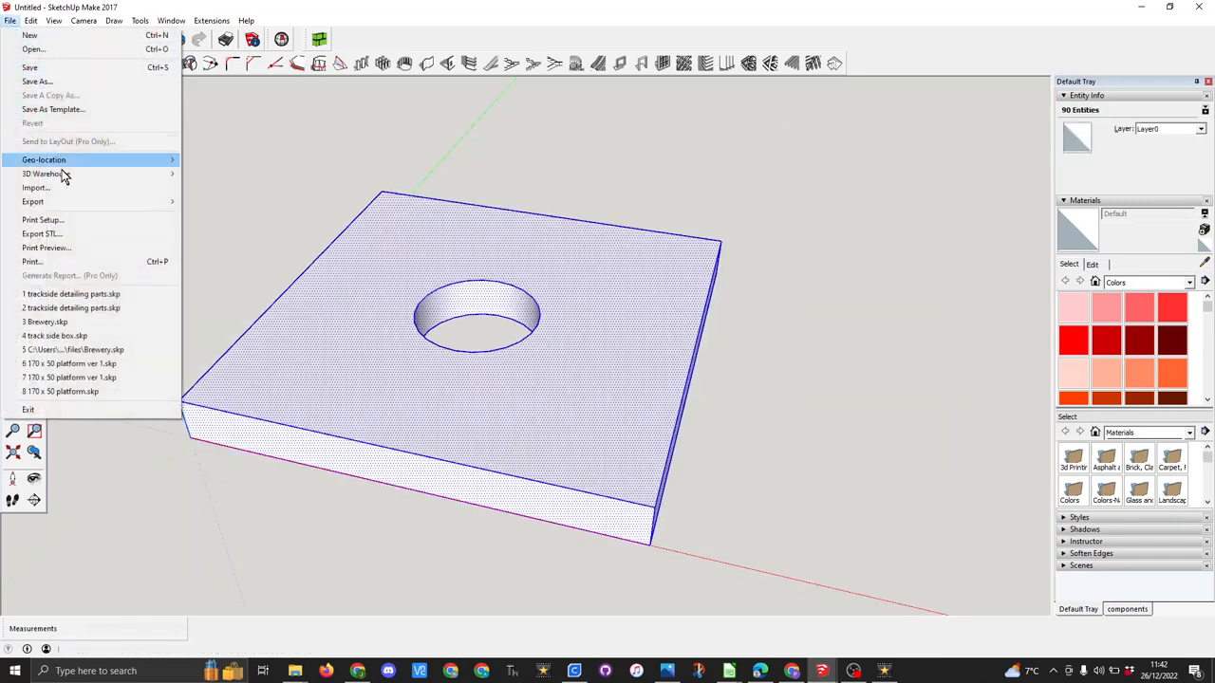
pyautogui.click(42, 233)
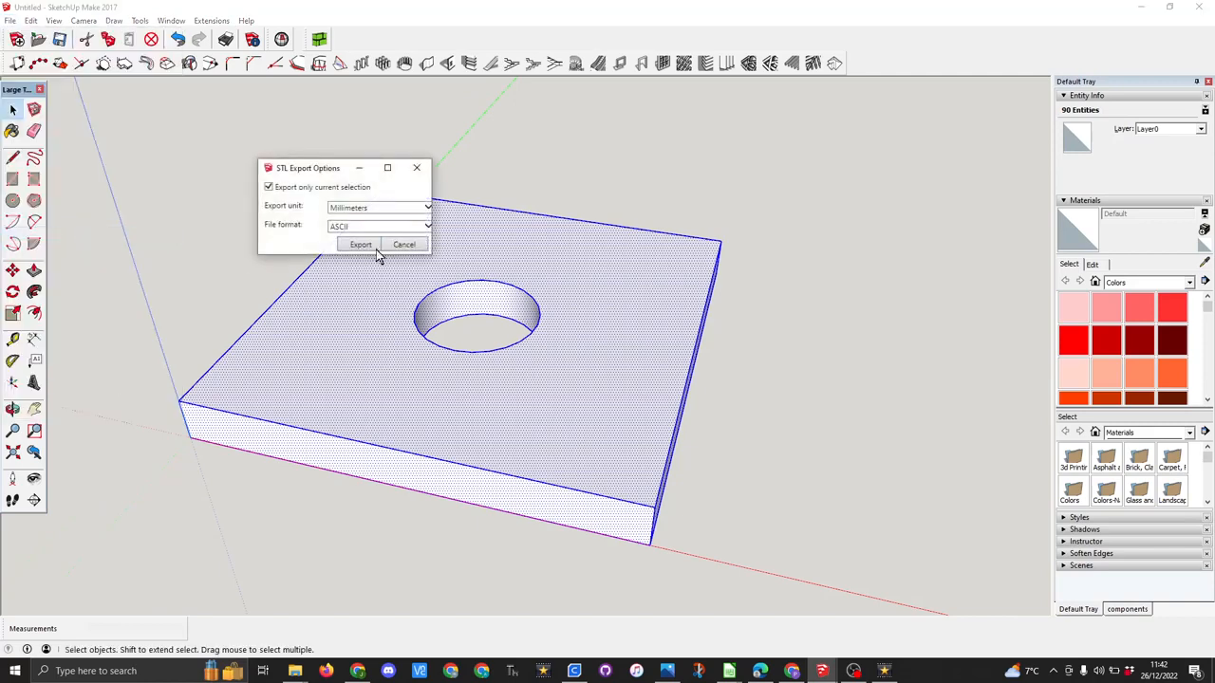
pyautogui.click(360, 243)
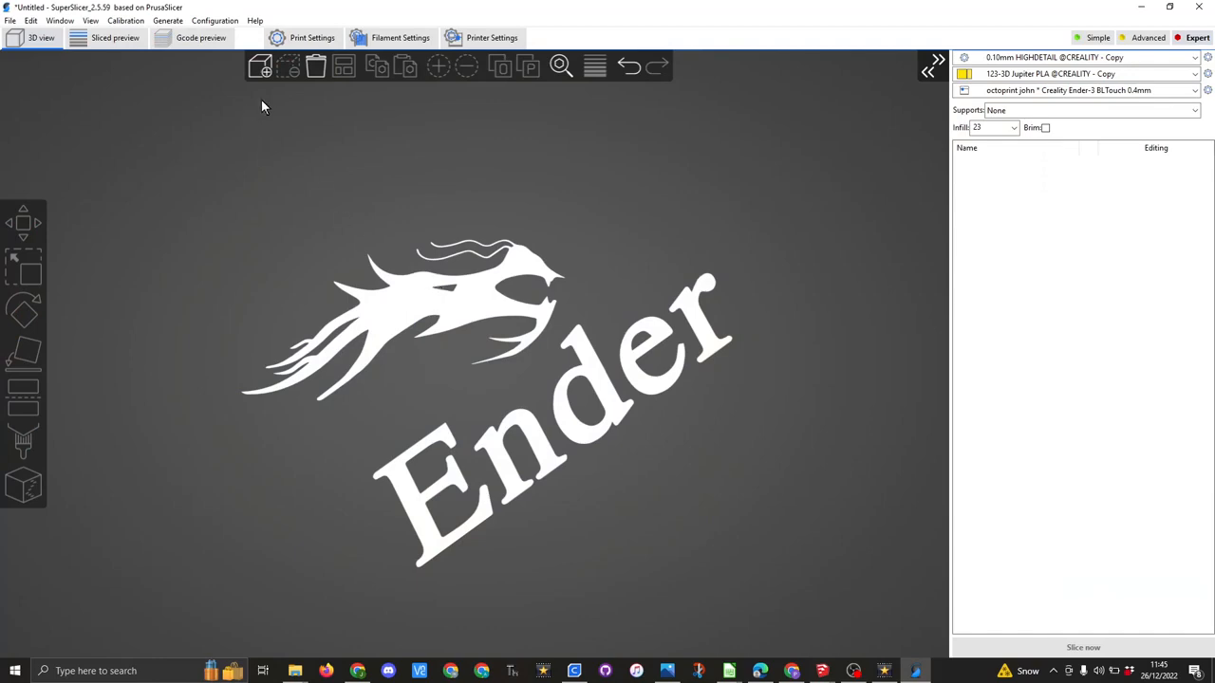
# - Add the exported test.stl plate to the SuperSlicer bed
pyautogui.click(259, 65)
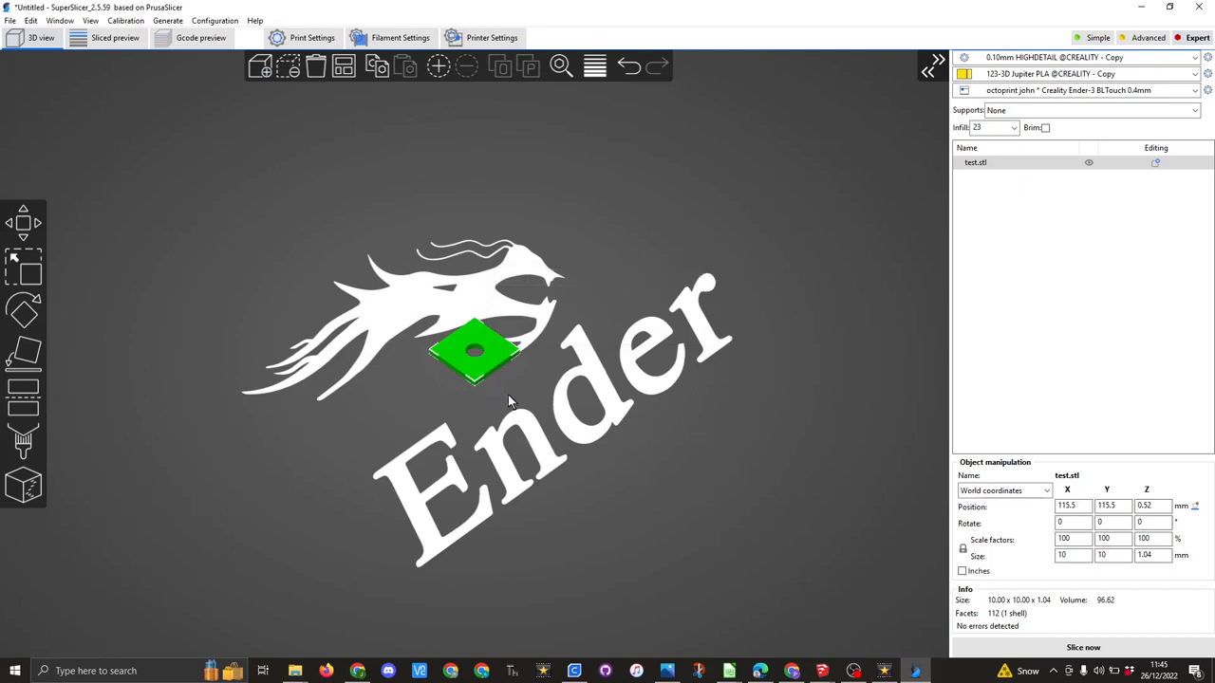
pyautogui.moveTo(1154, 573)
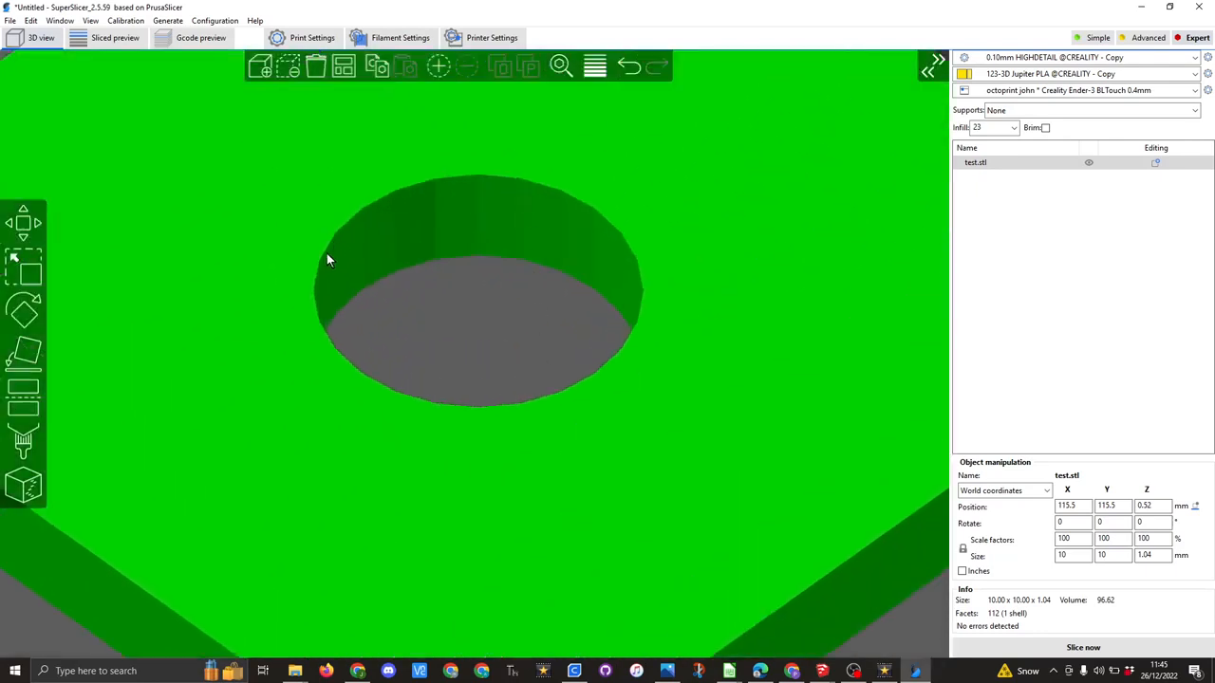
pyautogui.moveTo(569, 228)
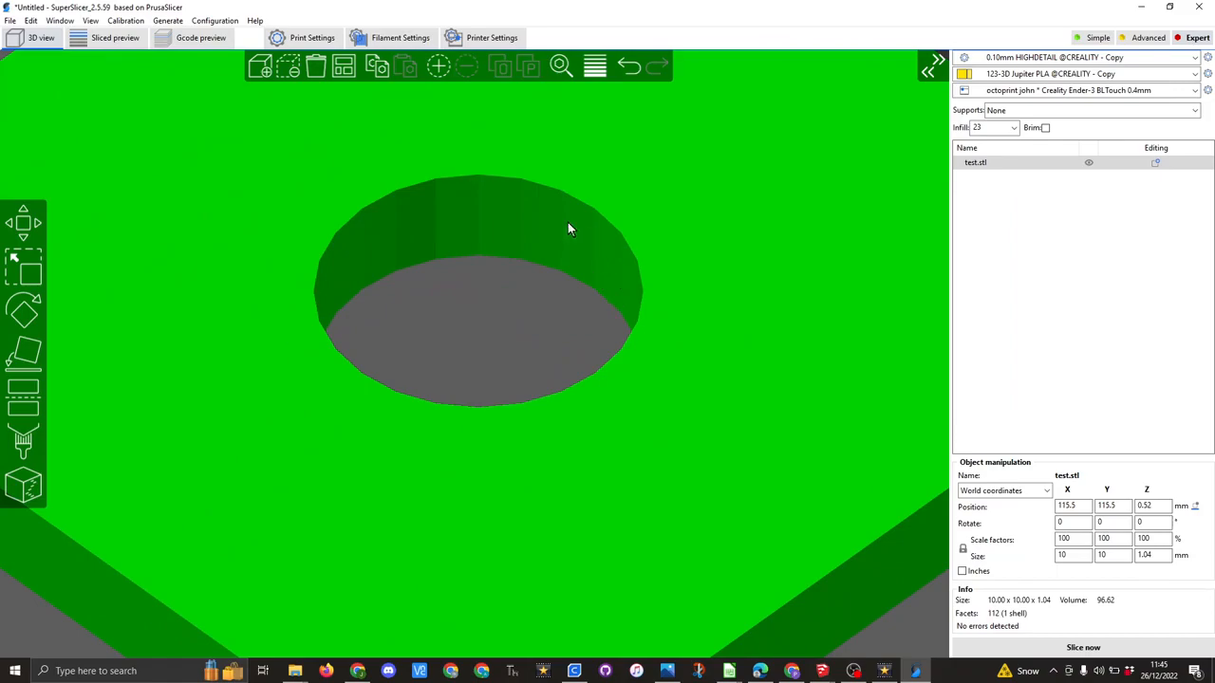
pyautogui.moveTo(371, 254)
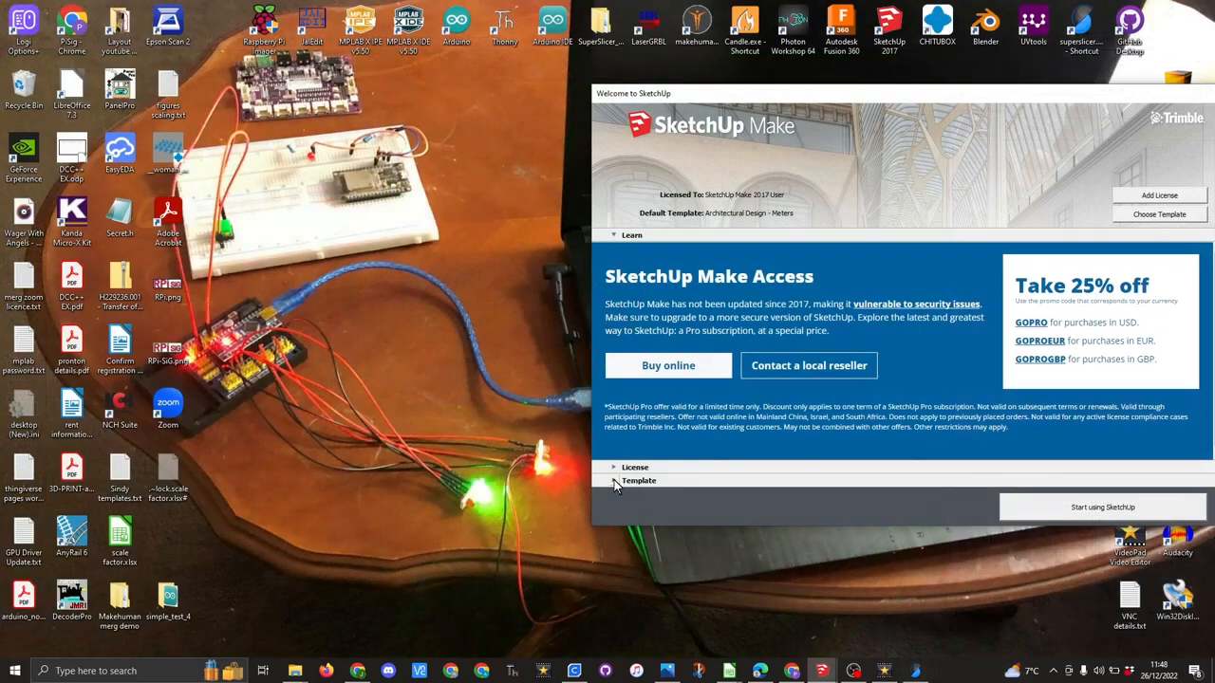
# - Start a fresh model from the template and draw a 10,10 rectangle from the origin
pyautogui.click(637, 480)
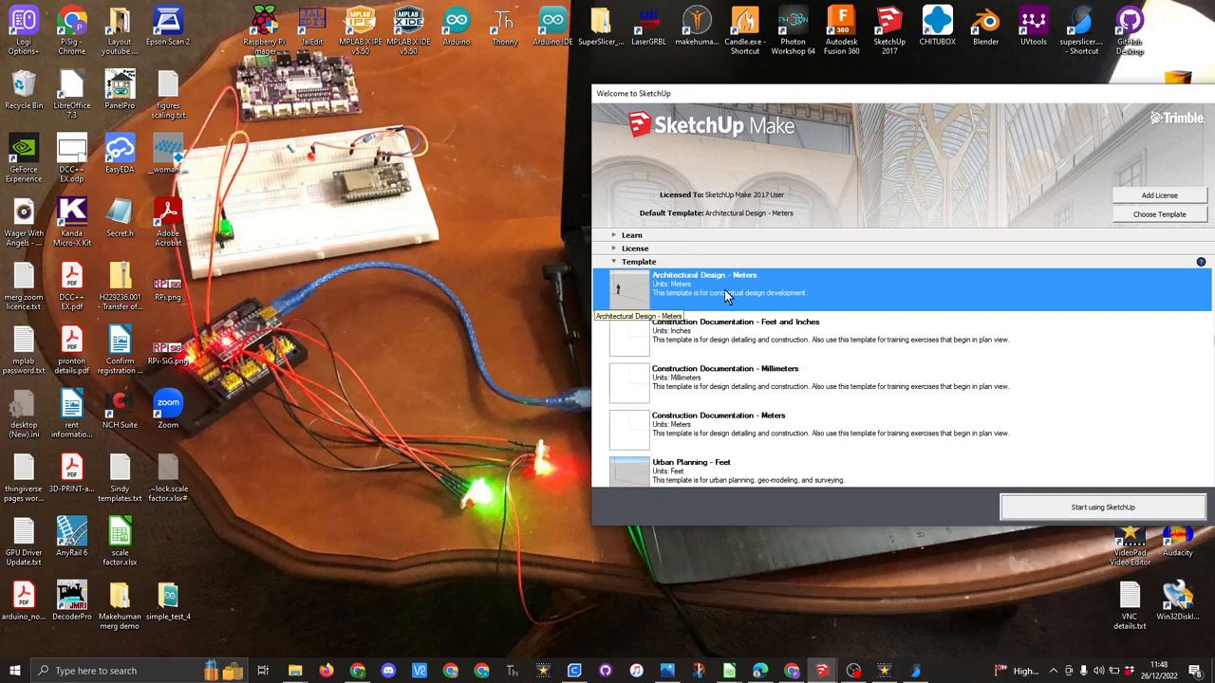
pyautogui.click(1103, 506)
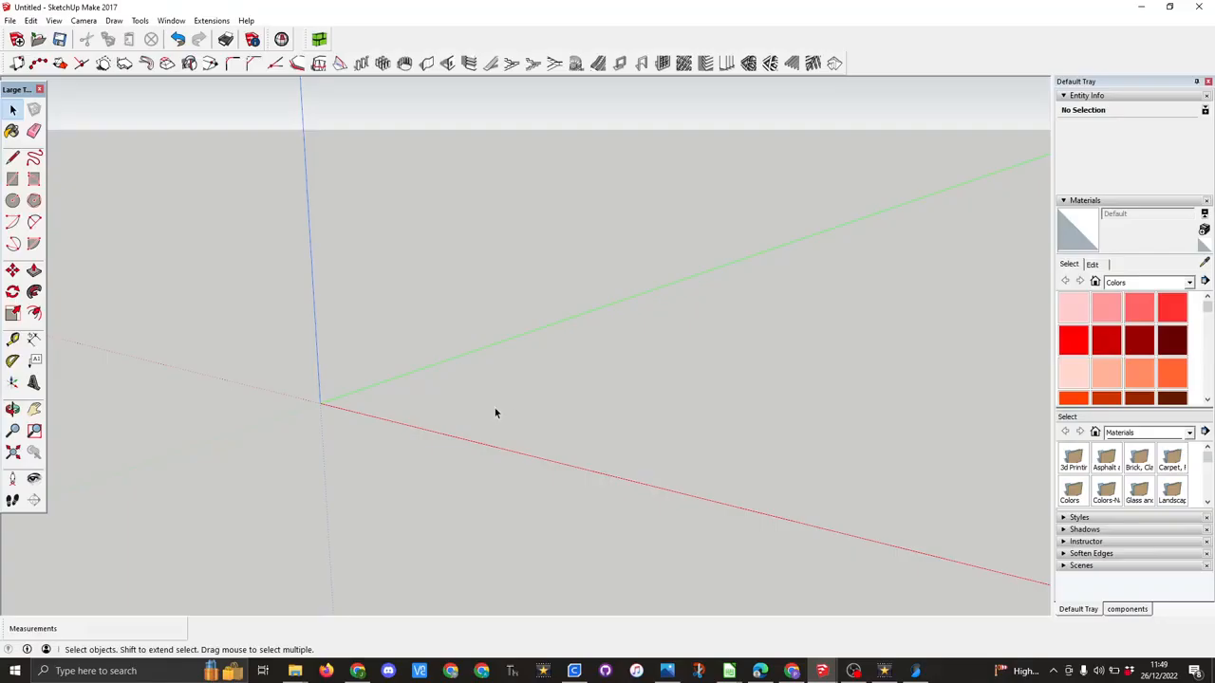
pyautogui.click(13, 178)
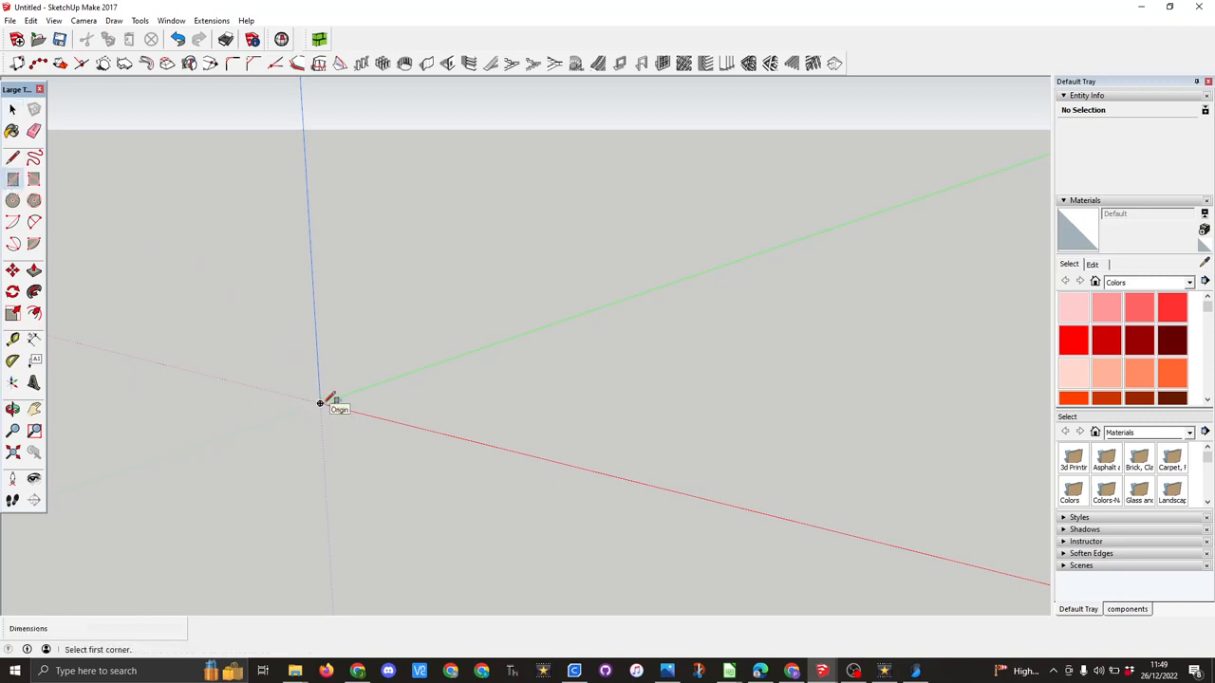
pyautogui.moveTo(334, 402)
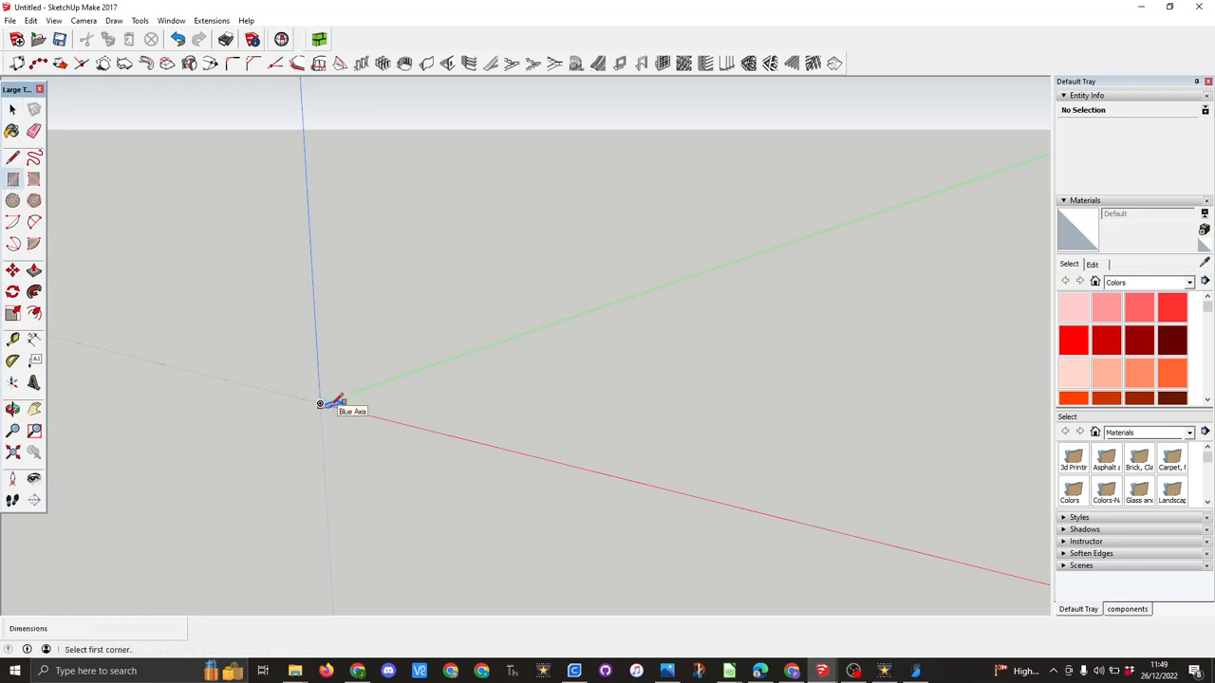
pyautogui.moveTo(319, 402); pyautogui.dragTo(406, 401)
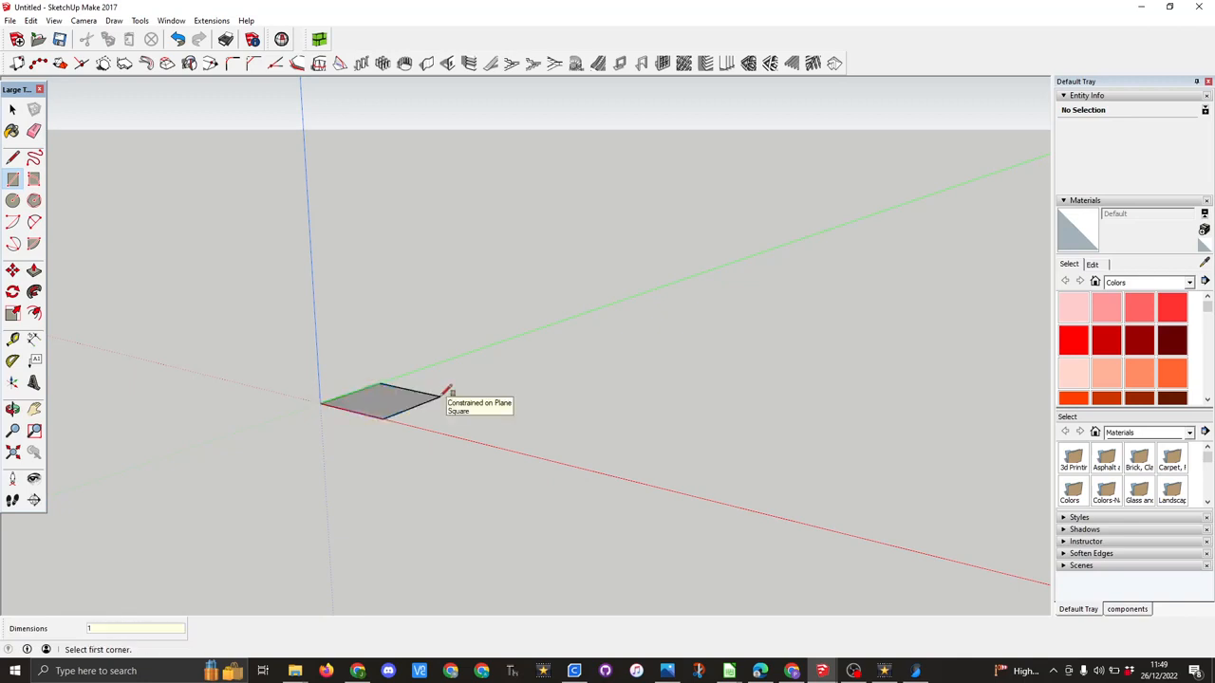
pyautogui.write('10,10')
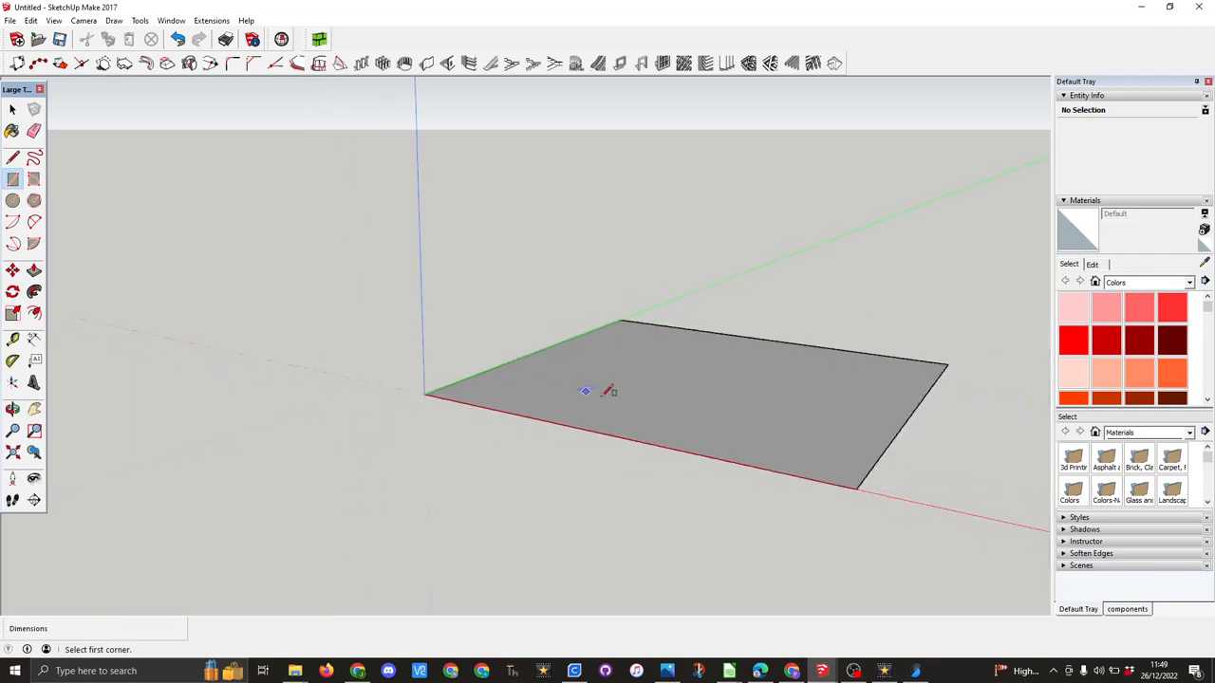
# - Draw a circle on the plate and set its Segments to 200 in Entity Info
pyautogui.click(13, 201)
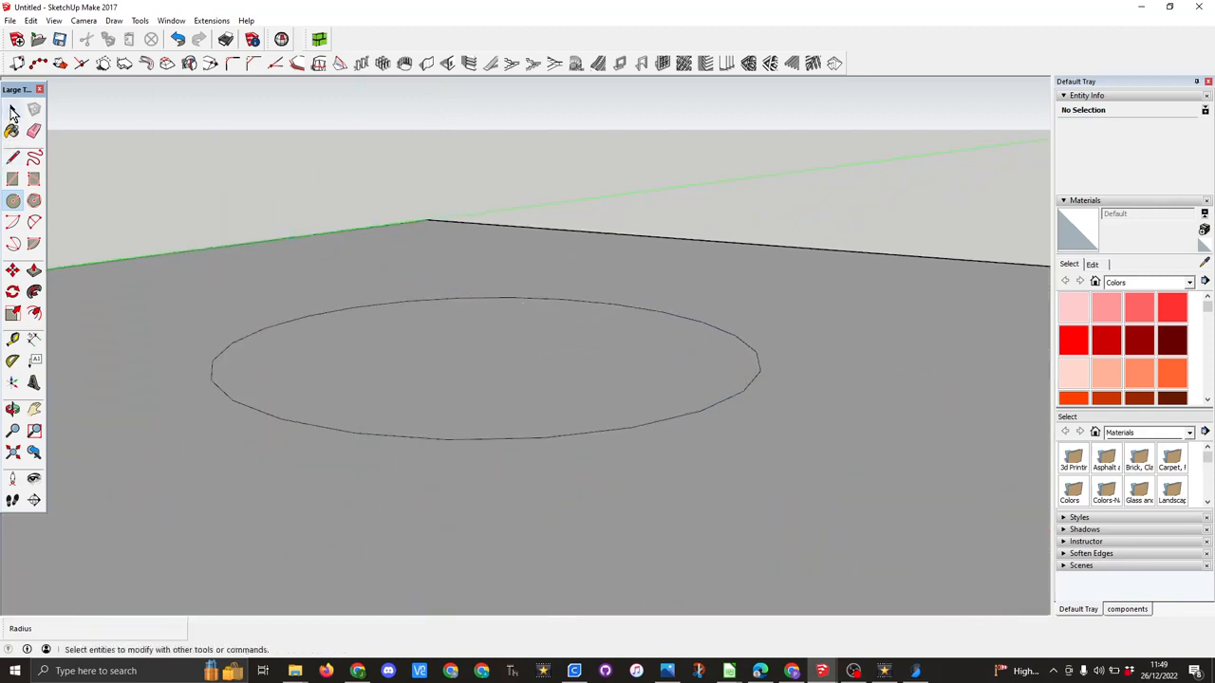
pyautogui.click(13, 109)
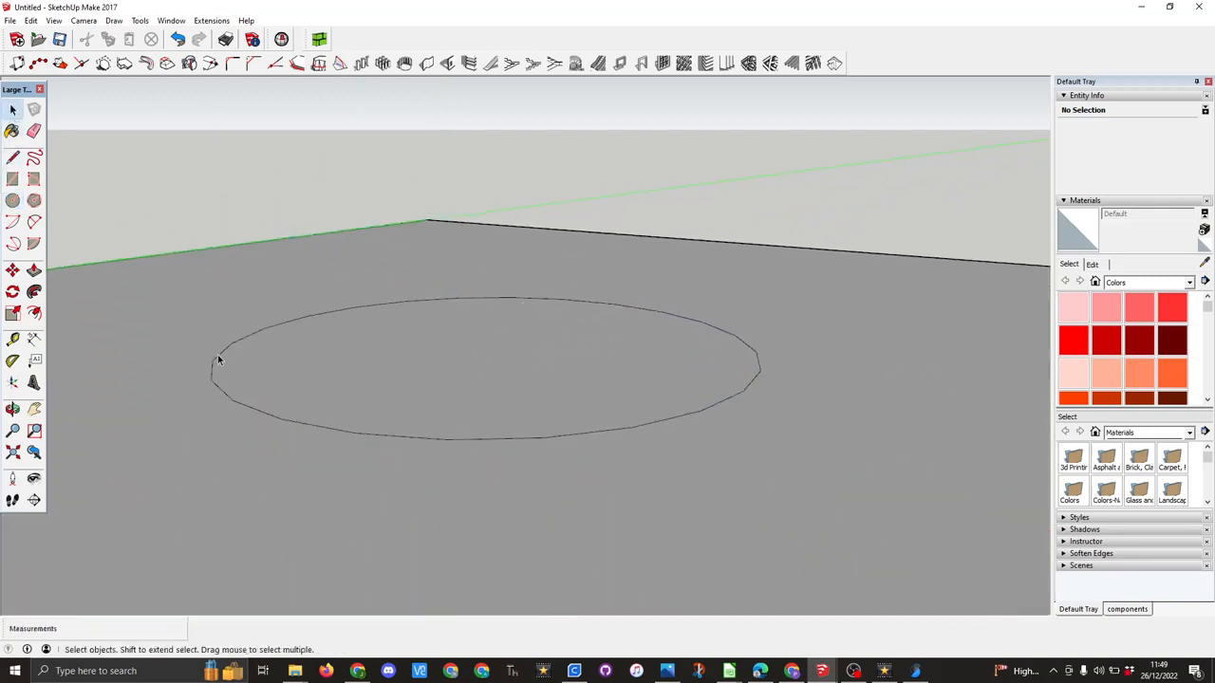
pyautogui.click(218, 359)
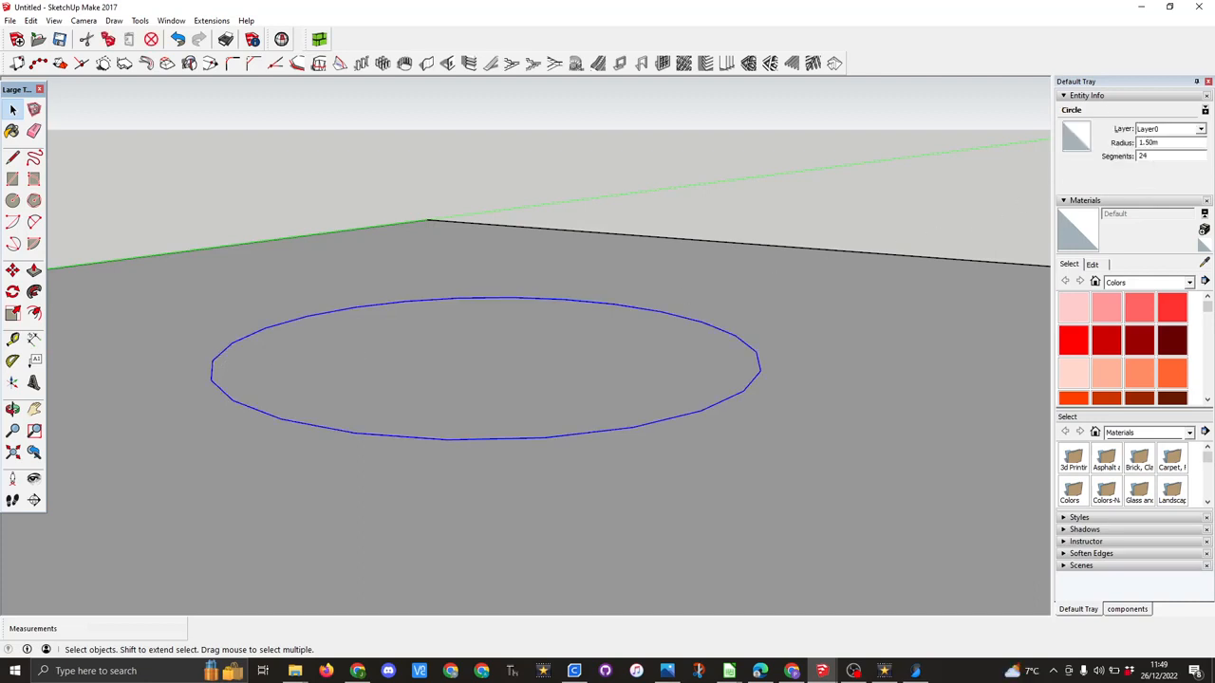
pyautogui.click(1167, 156)
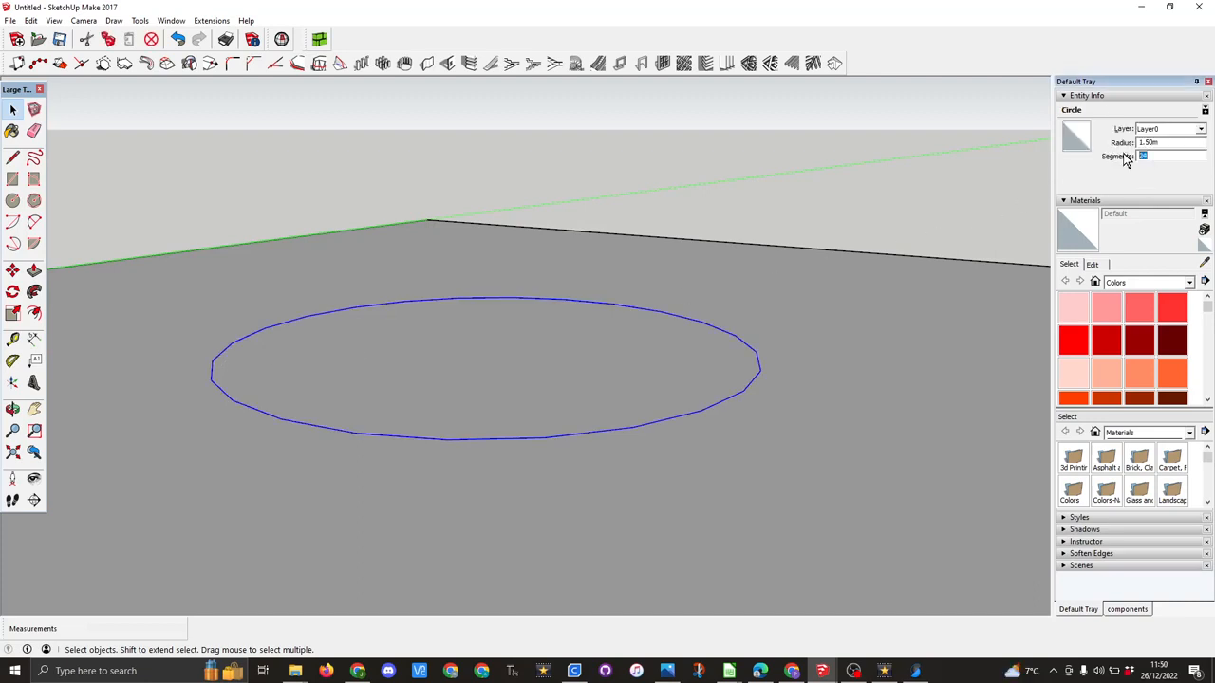
pyautogui.write('200')
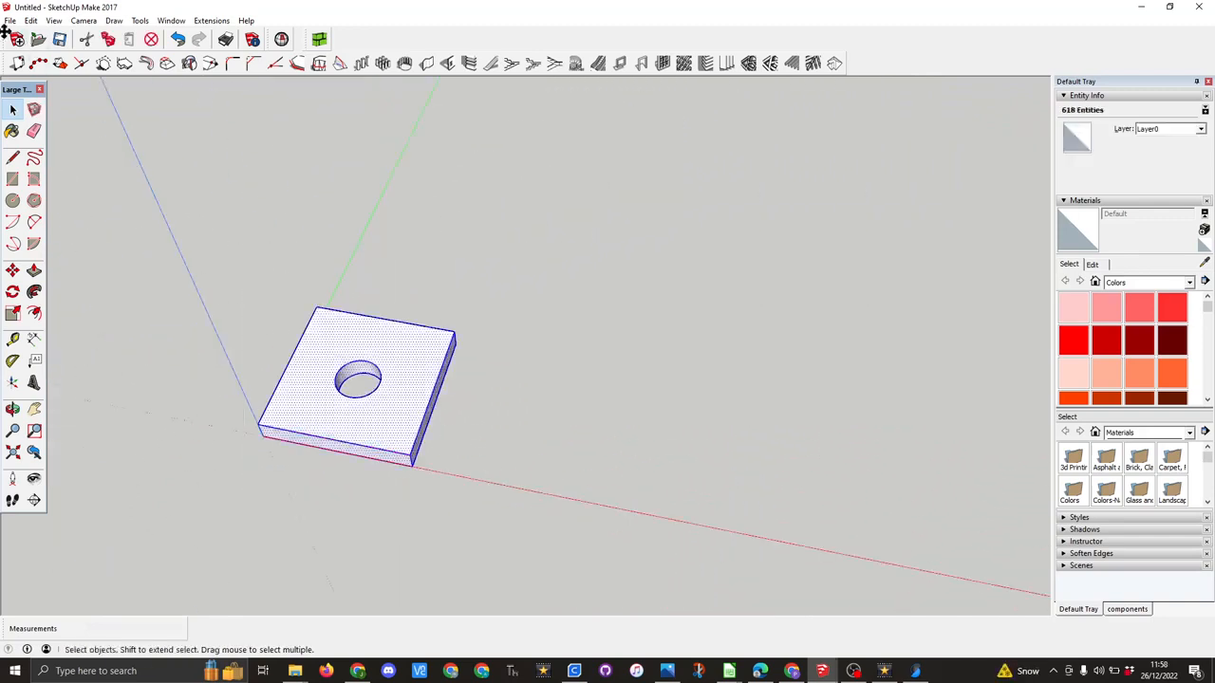
# - Export the holed plate as STL in Model Units and save it to Downloads
pyautogui.click(9, 19)
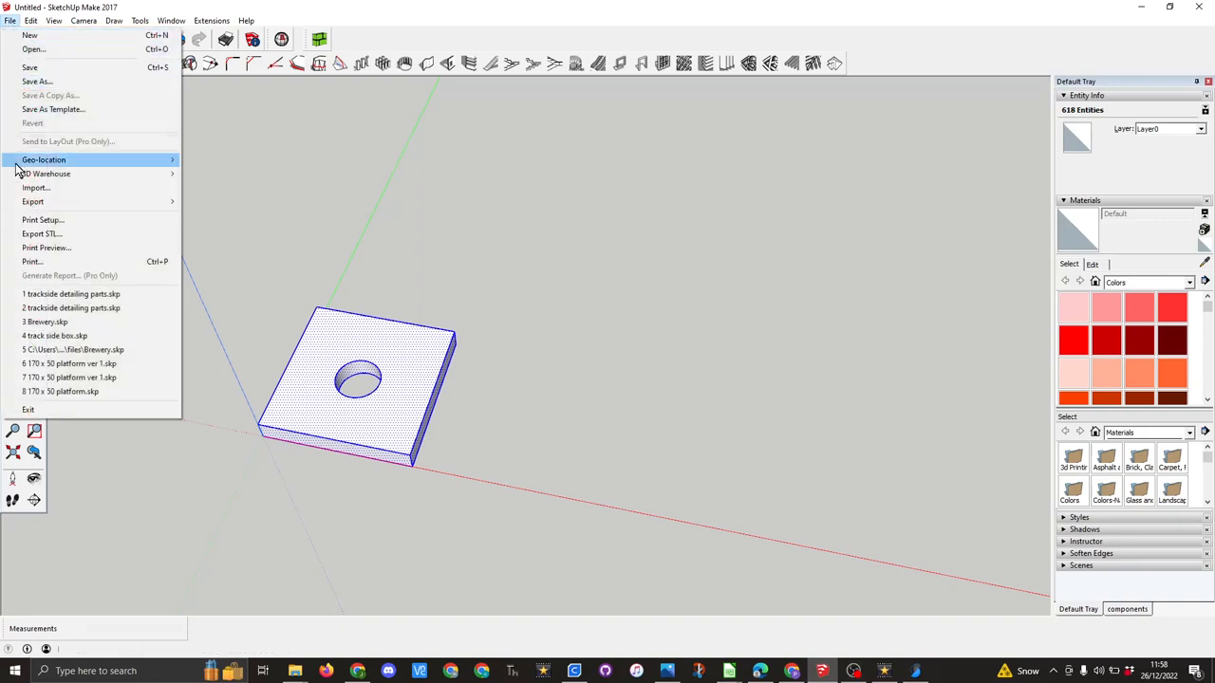
pyautogui.click(42, 233)
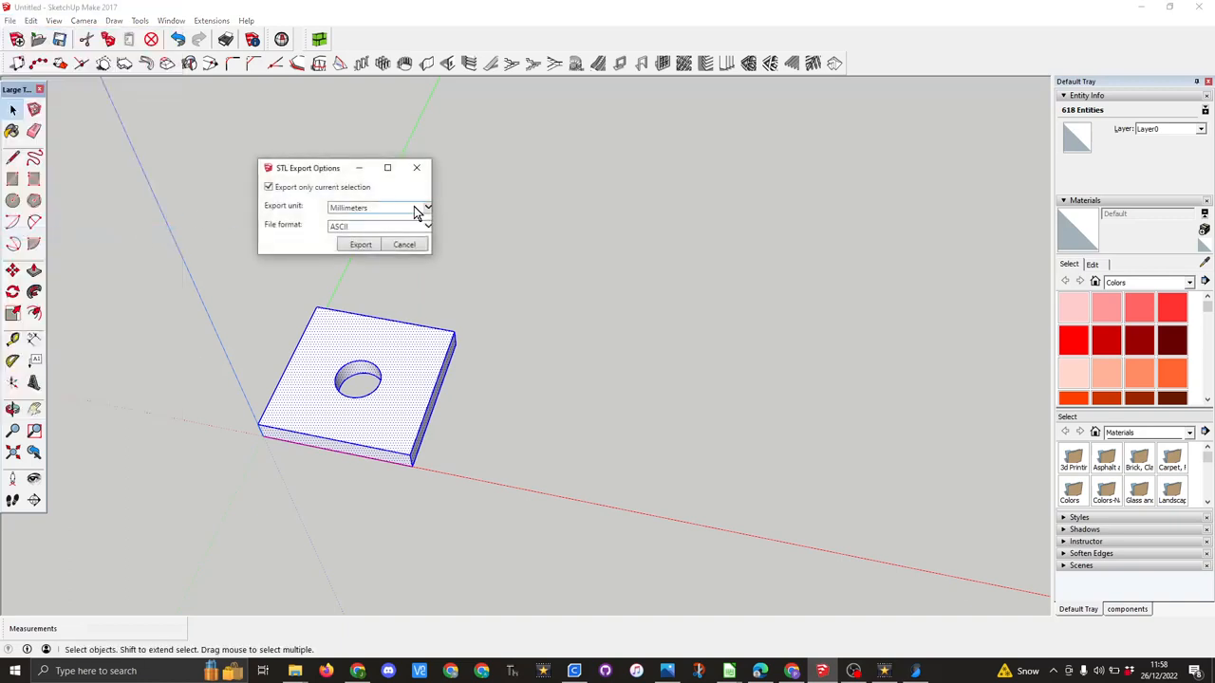
pyautogui.click(425, 207)
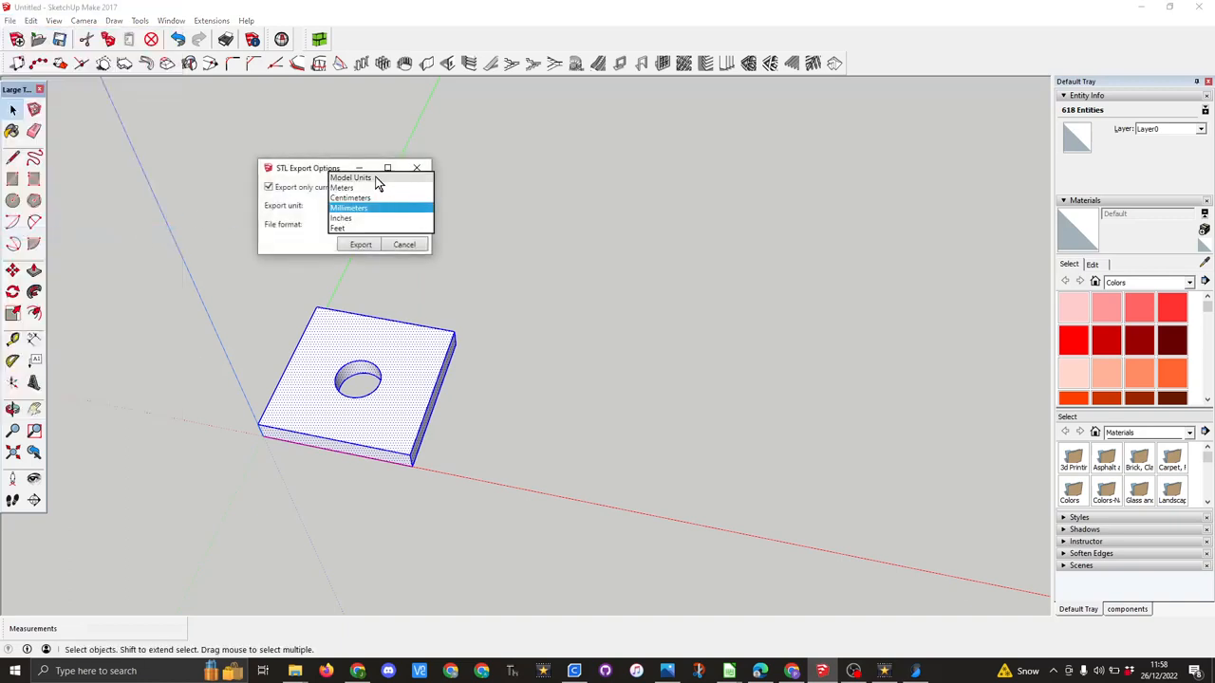
pyautogui.click(350, 178)
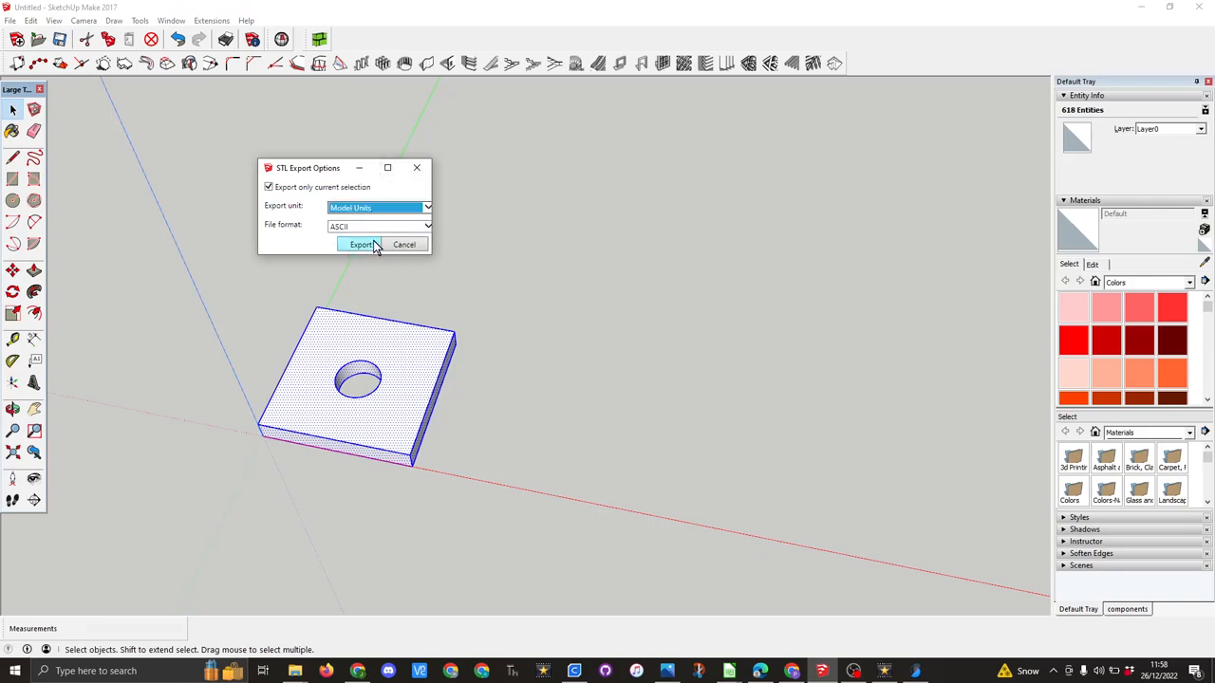
pyautogui.click(361, 245)
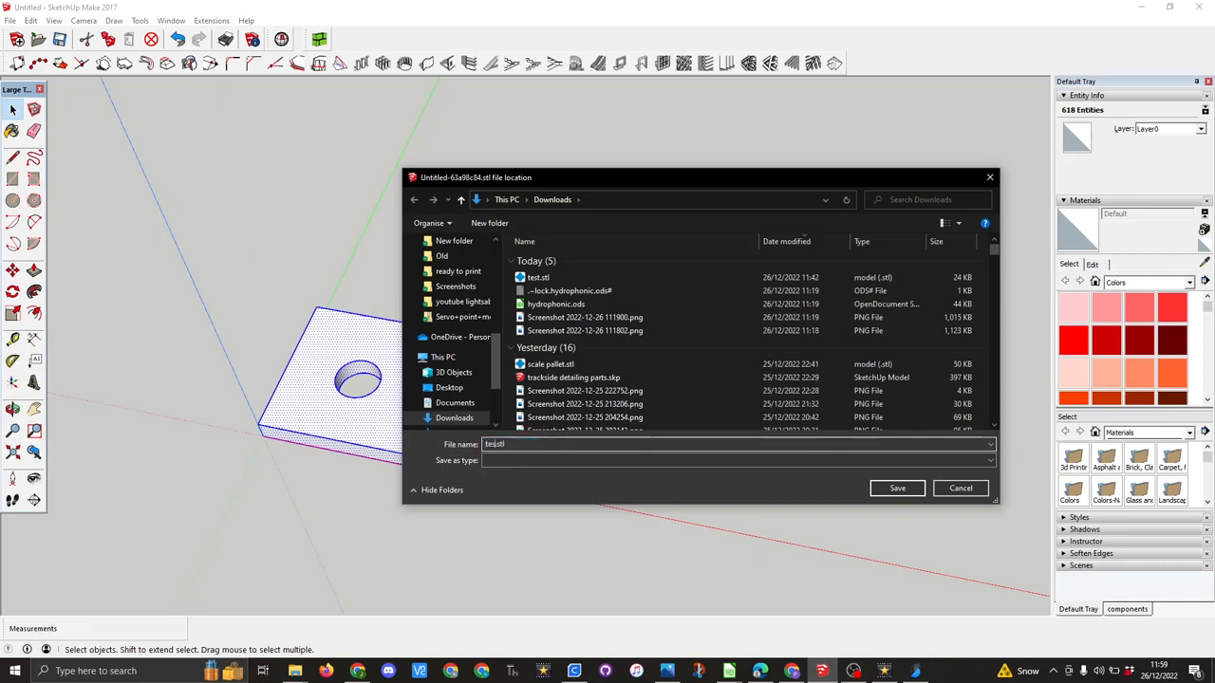
pyautogui.click(896, 488)
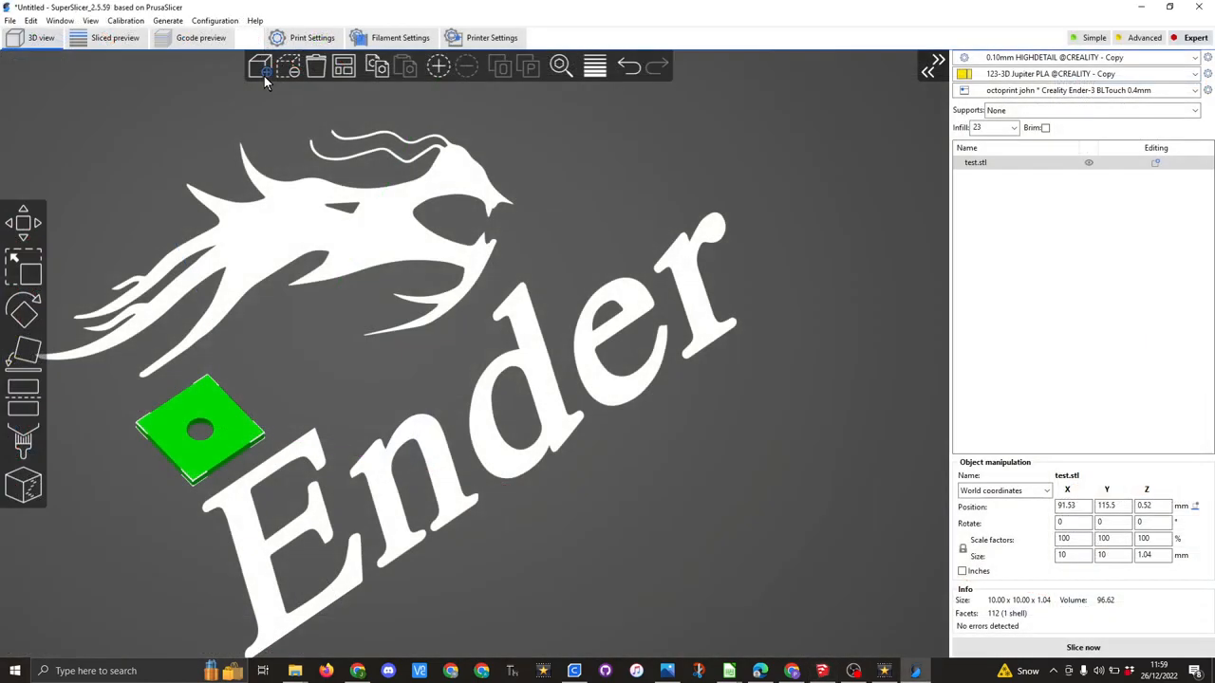
# - Add the newly exported test 1.stl plate to the SuperSlicer bed
pyautogui.click(260, 64)
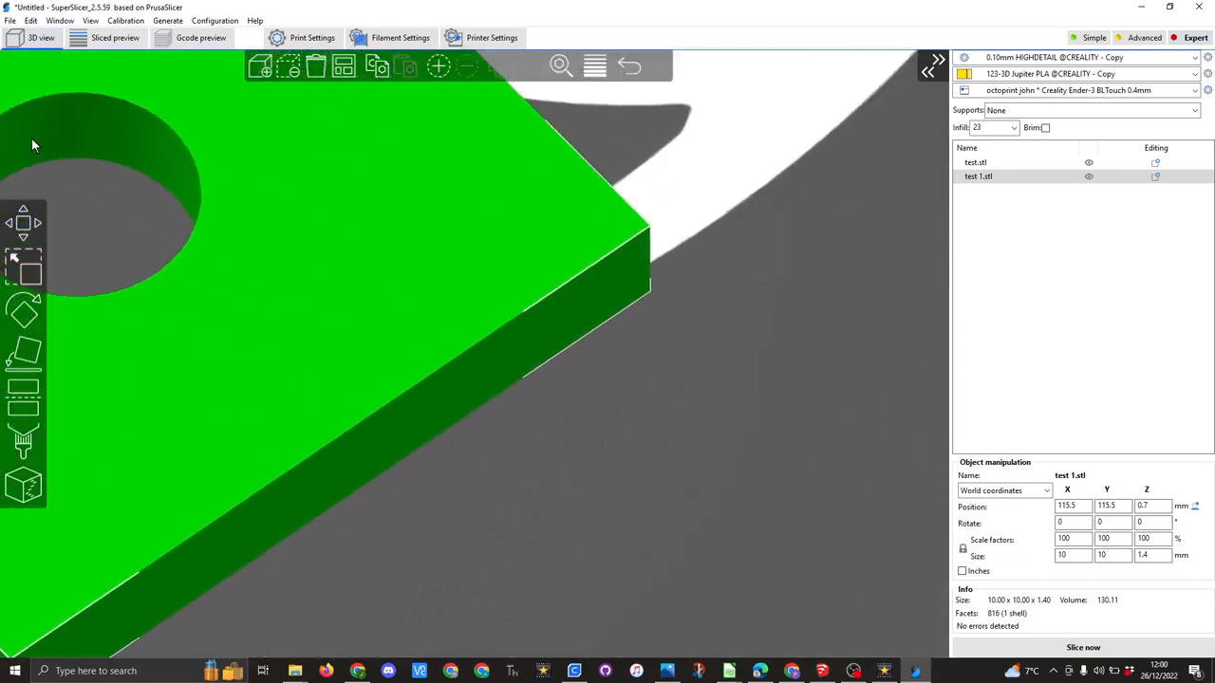
pyautogui.moveTo(148, 300)
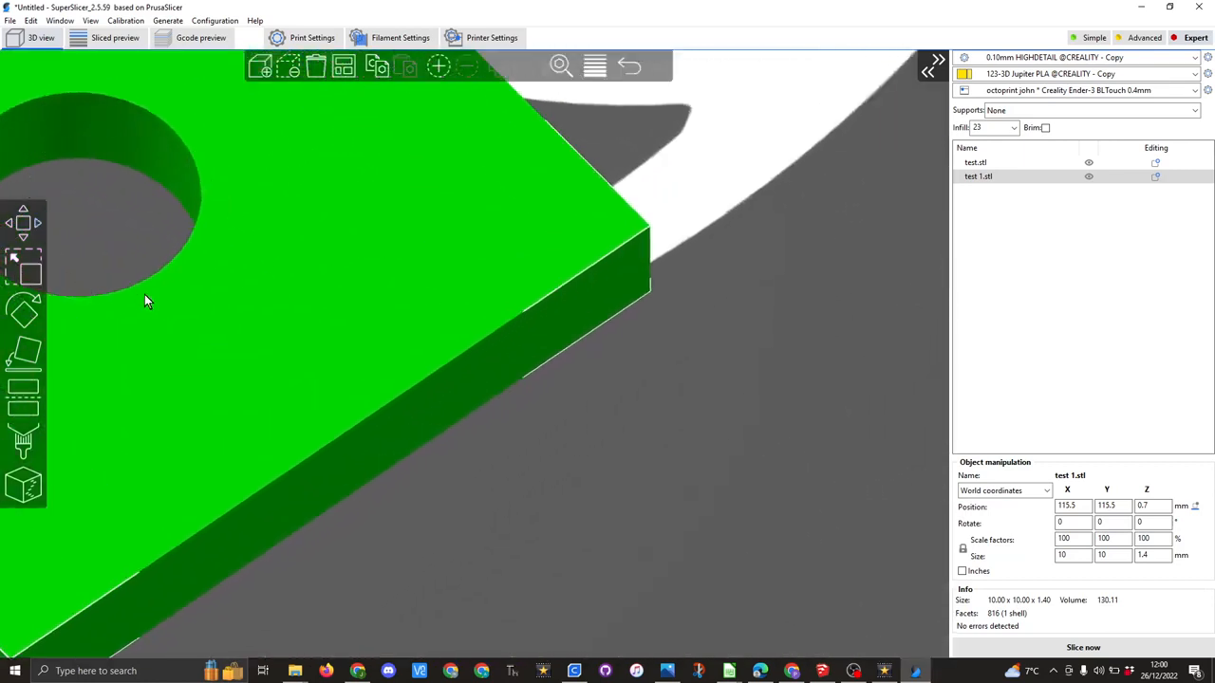